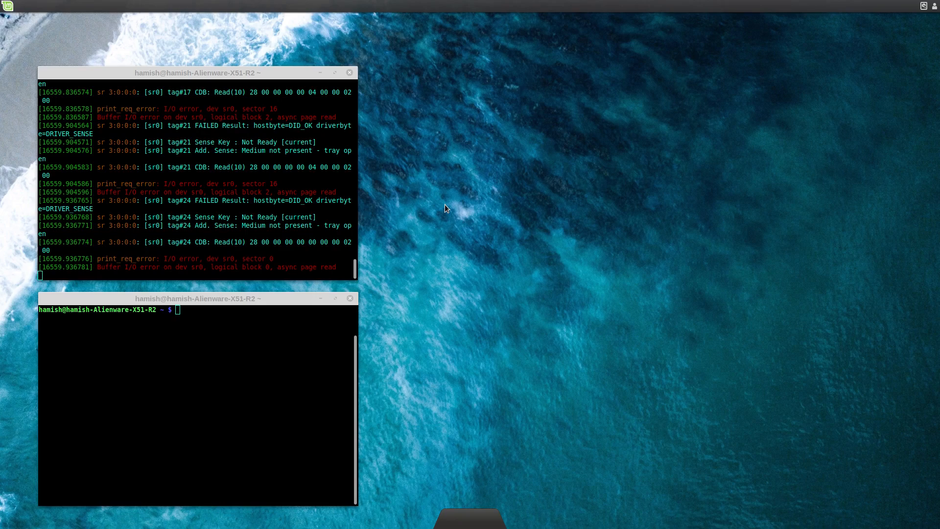
mouse_move(446, 187)
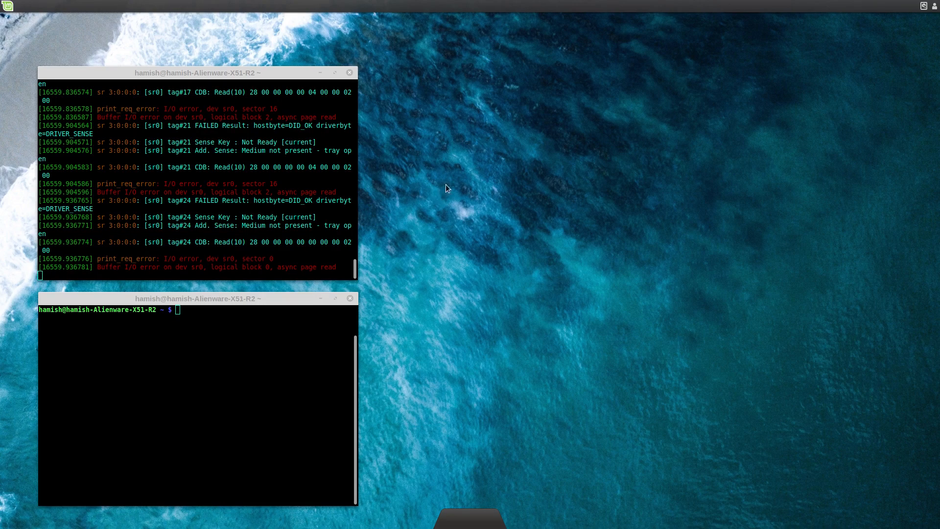
mouse_move(593, 224)
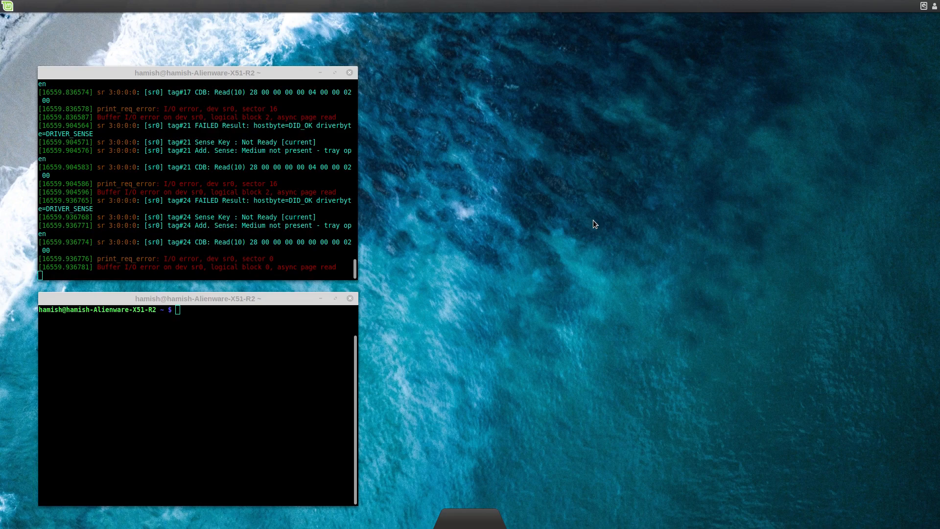
mouse_move(603, 231)
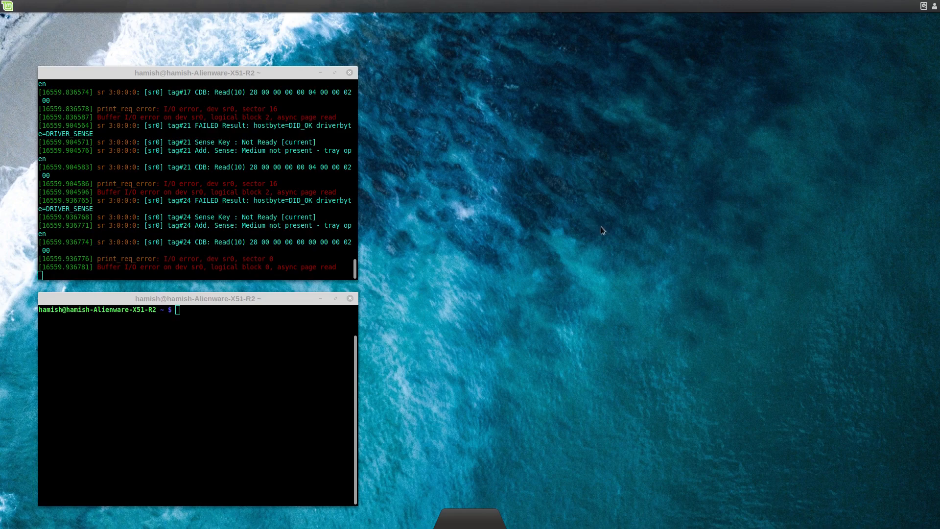
mouse_move(21, 24)
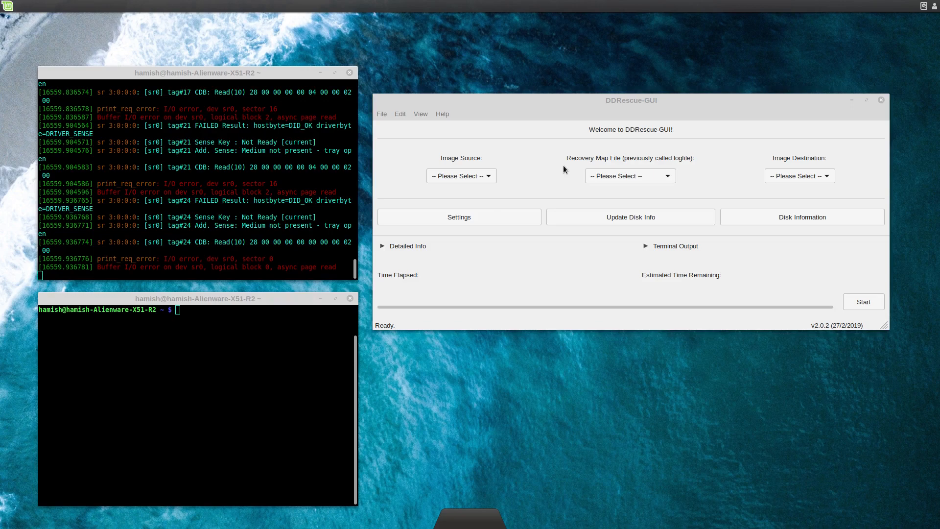
left_click(802, 216)
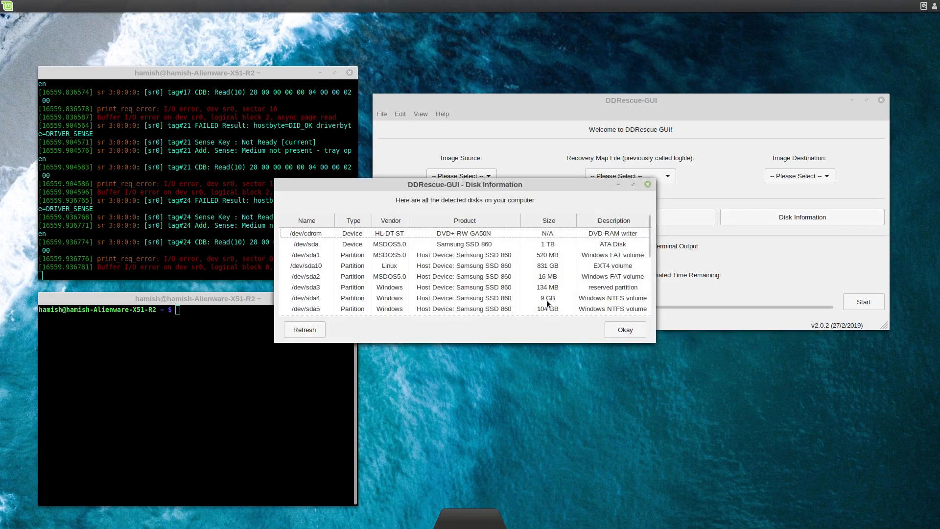
left_click(624, 329)
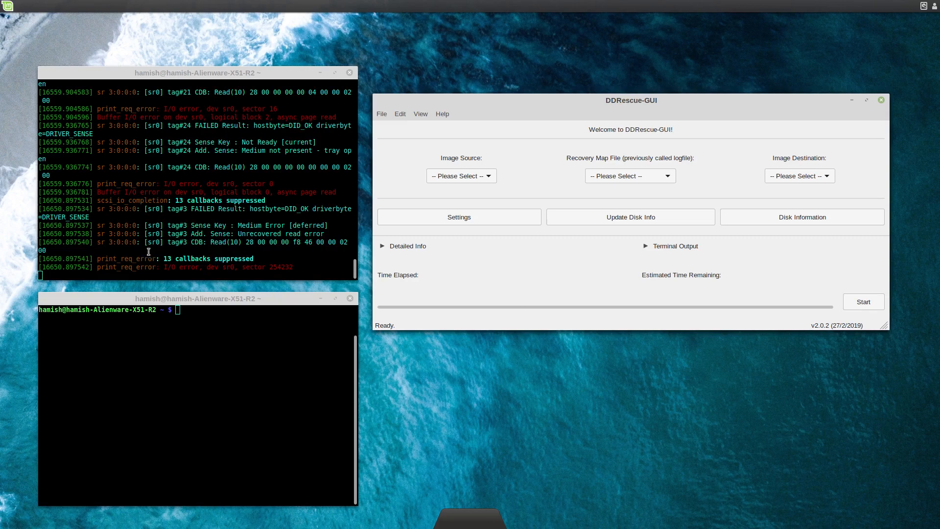
mouse_move(334, 207)
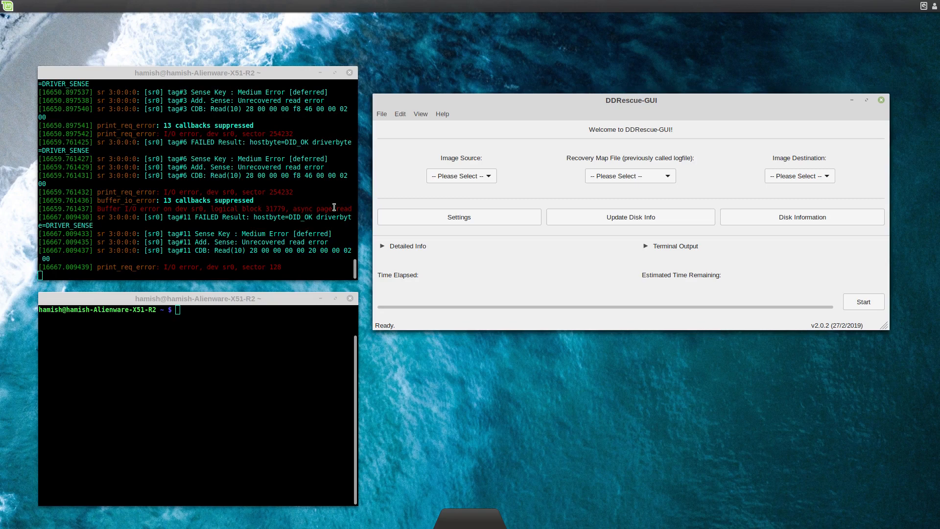
- Make /dev/cdrom the image source and cd.log on the Desktop the map file
left_click(461, 175)
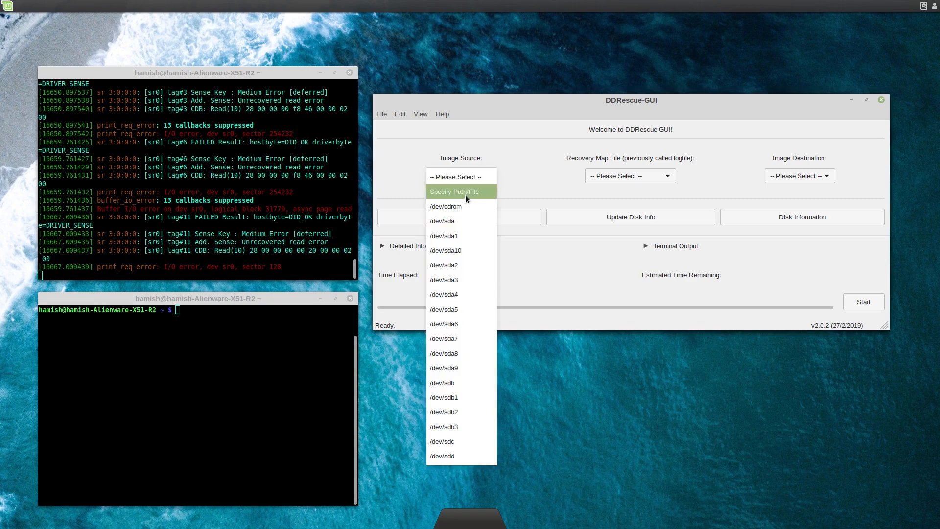
mouse_move(457, 206)
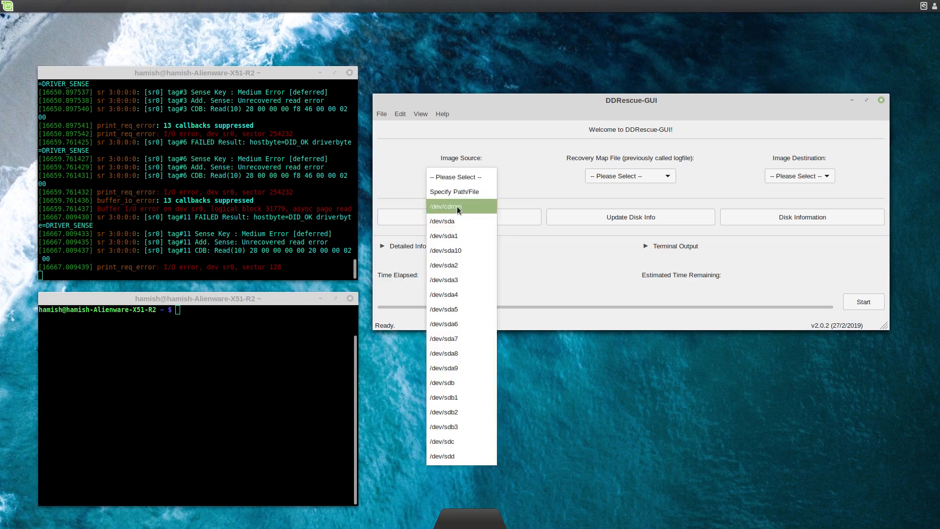
left_click(454, 191)
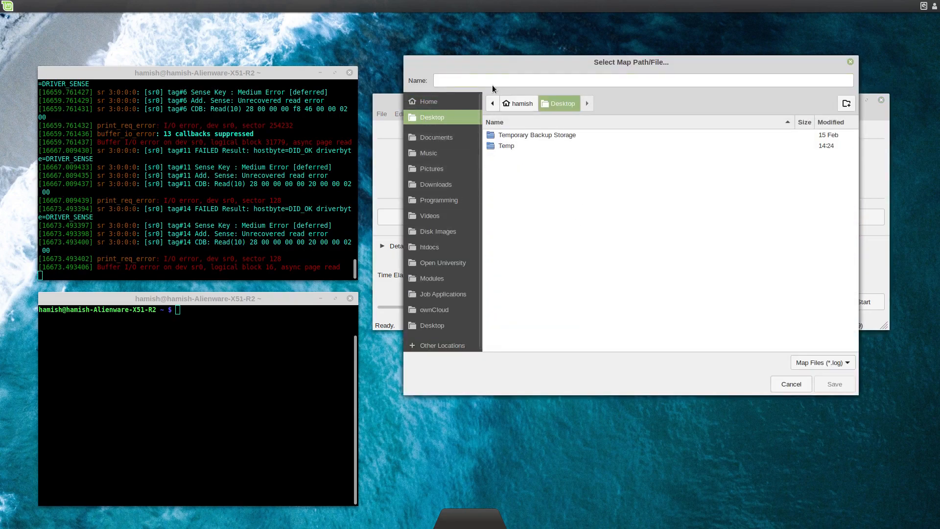
type("cd.l")
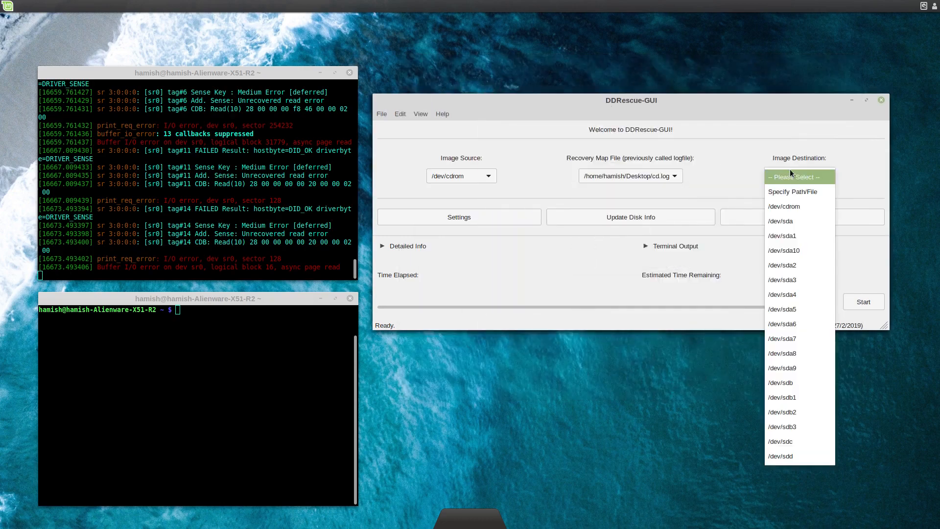
- Save the destination image as cd.img on the Desktop
left_click(792, 191)
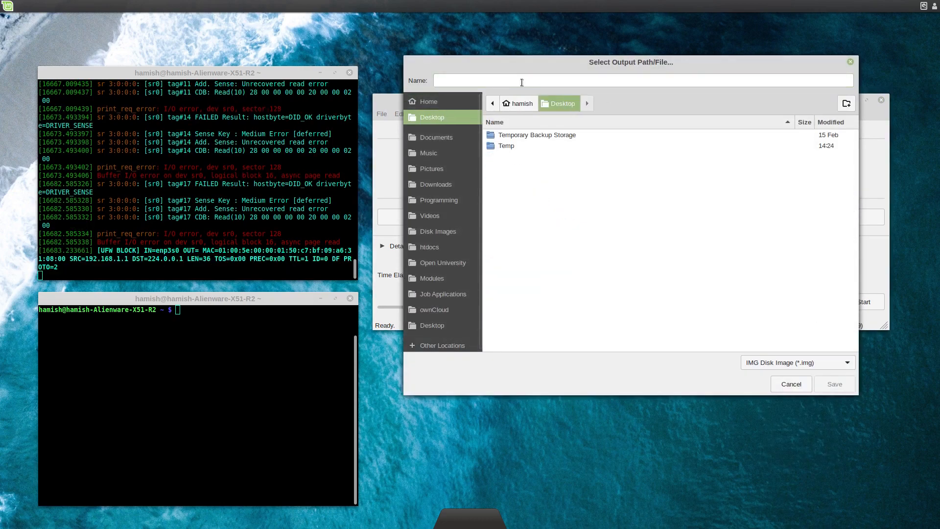
type("cd.im")
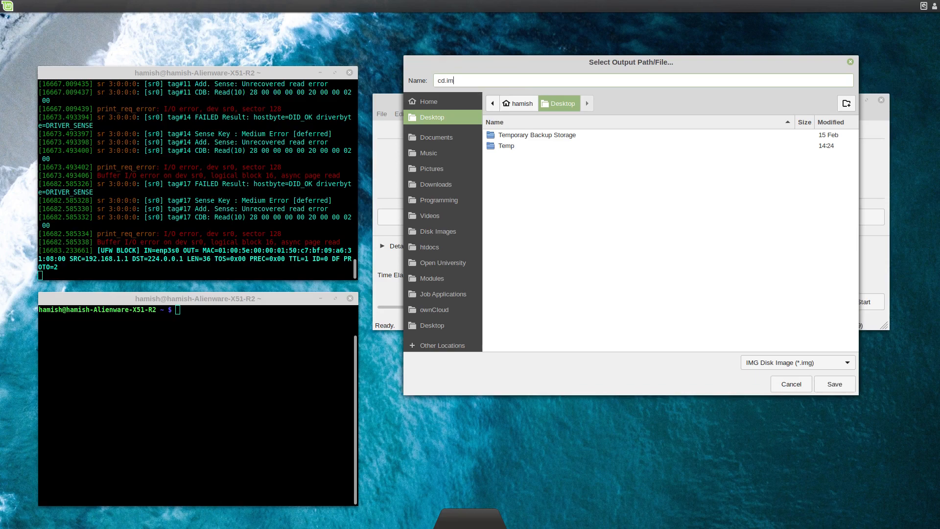
type("g")
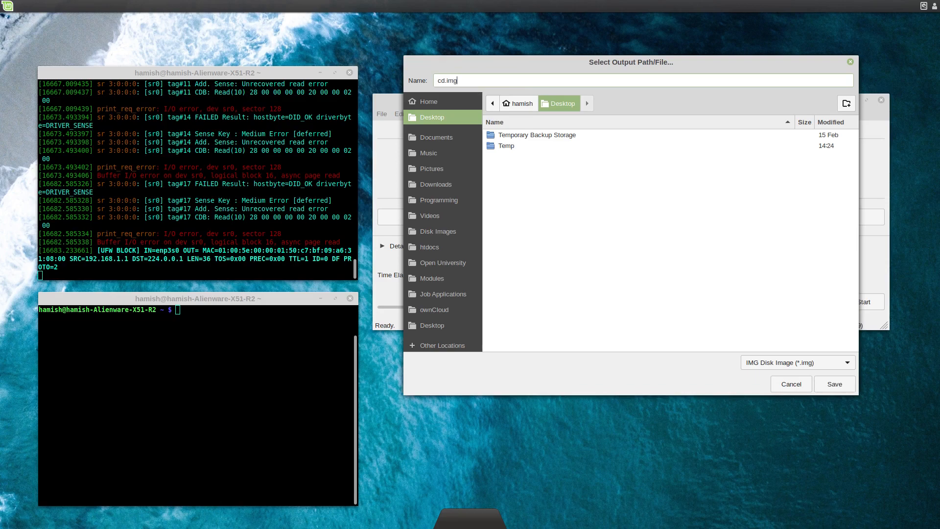
left_click(833, 384)
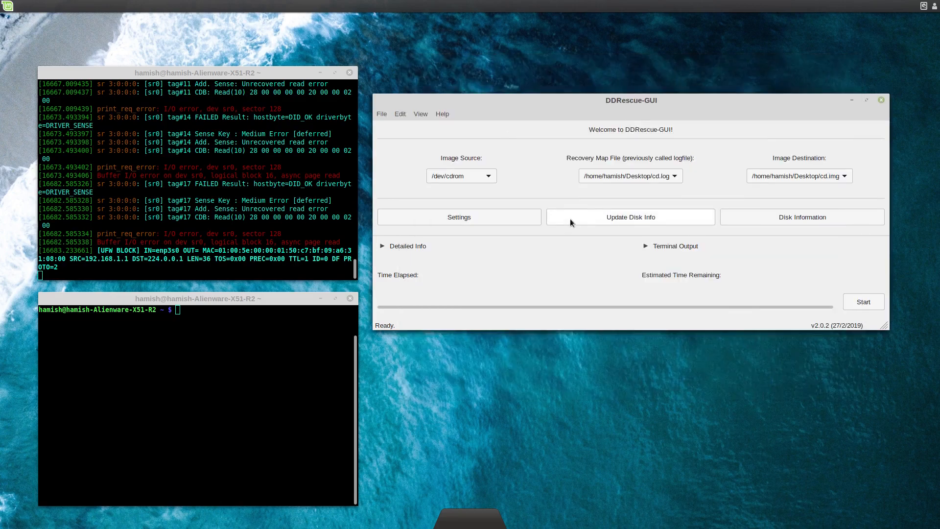
mouse_move(511, 221)
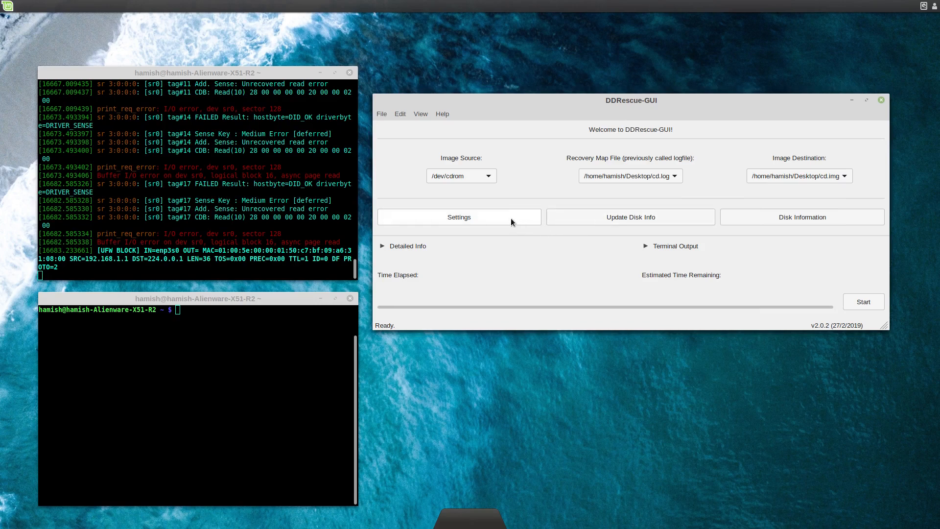
left_click(458, 216)
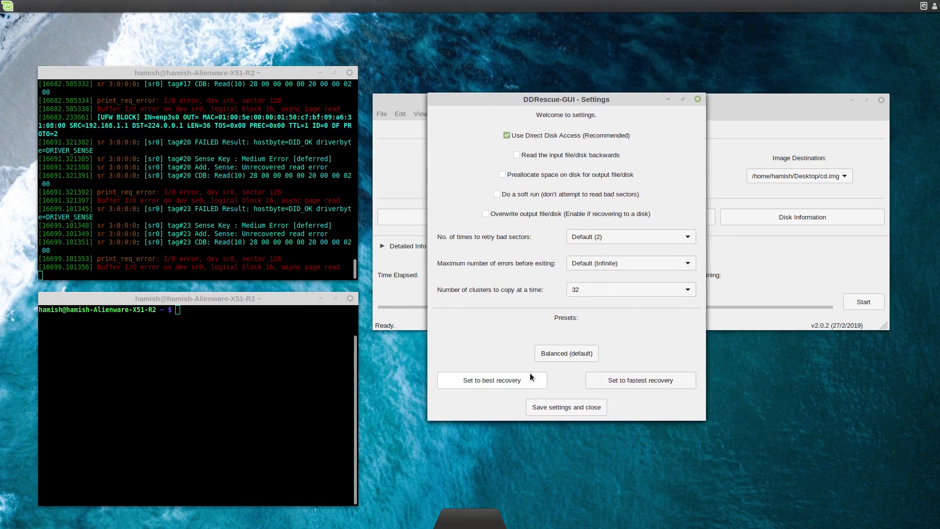
mouse_move(553, 298)
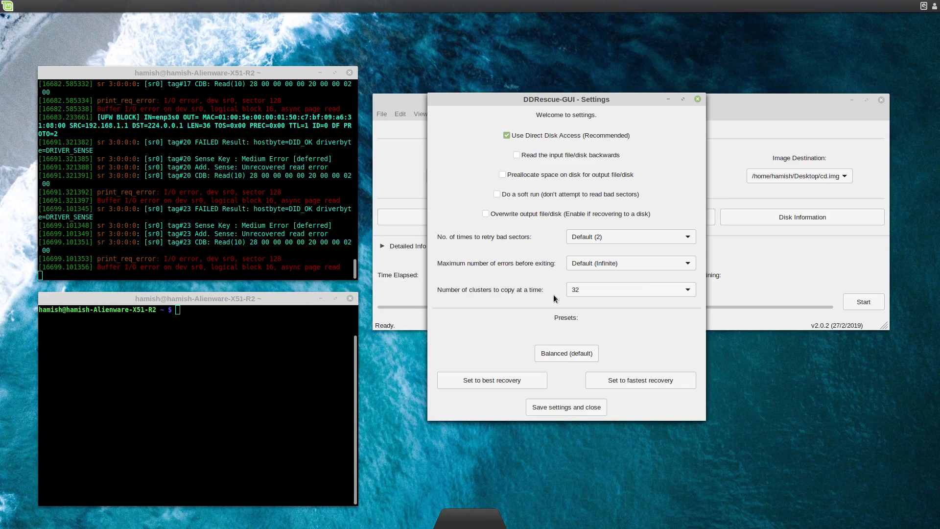
mouse_move(617, 163)
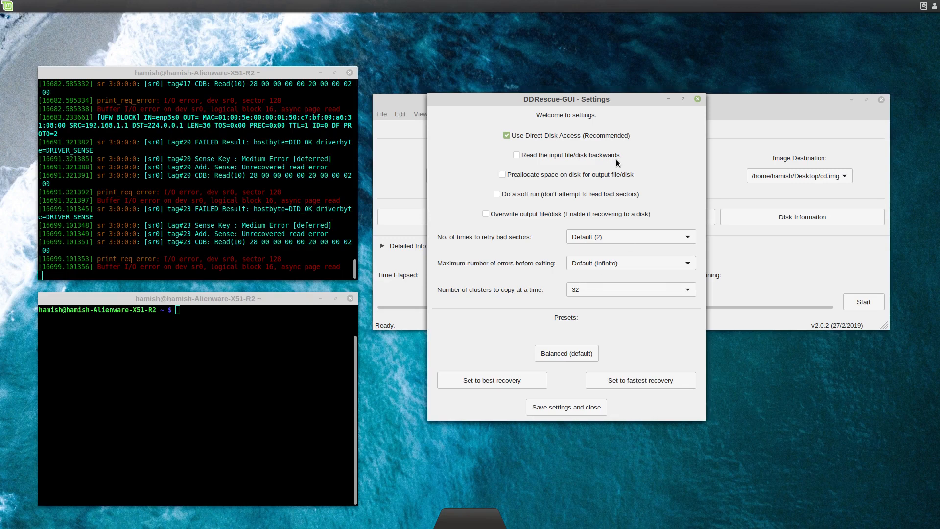
mouse_move(577, 155)
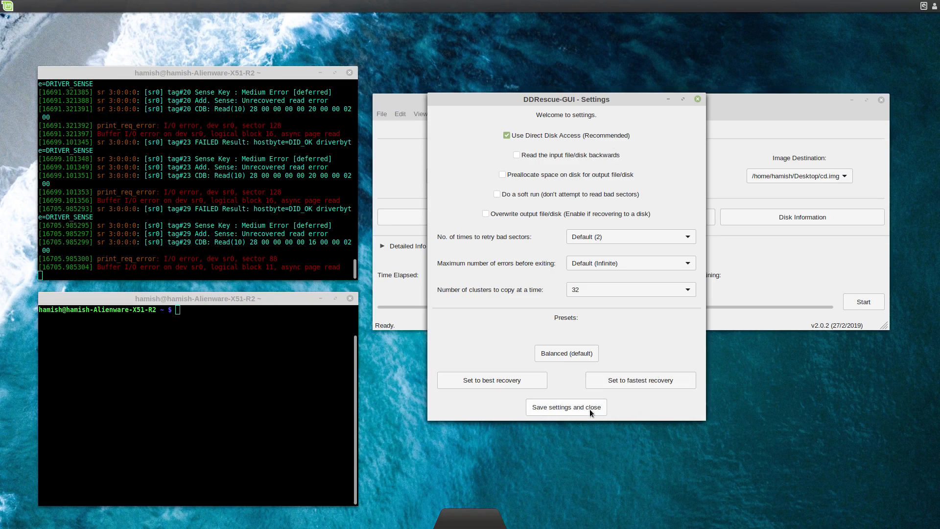
mouse_move(572, 412)
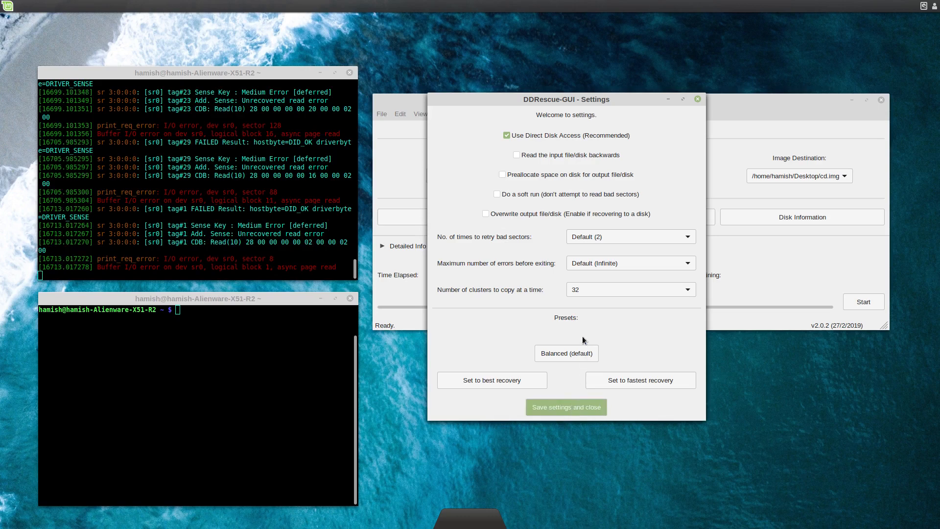
mouse_move(524, 272)
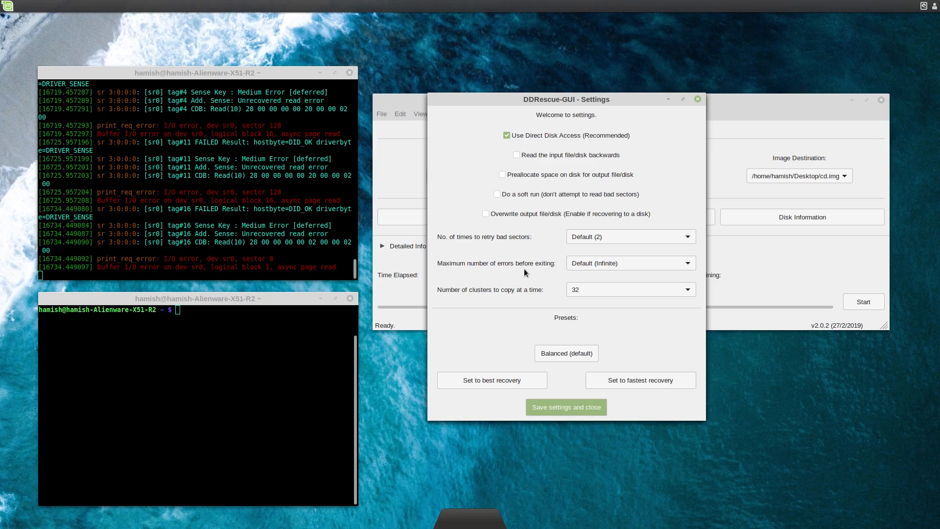
left_click(565, 407)
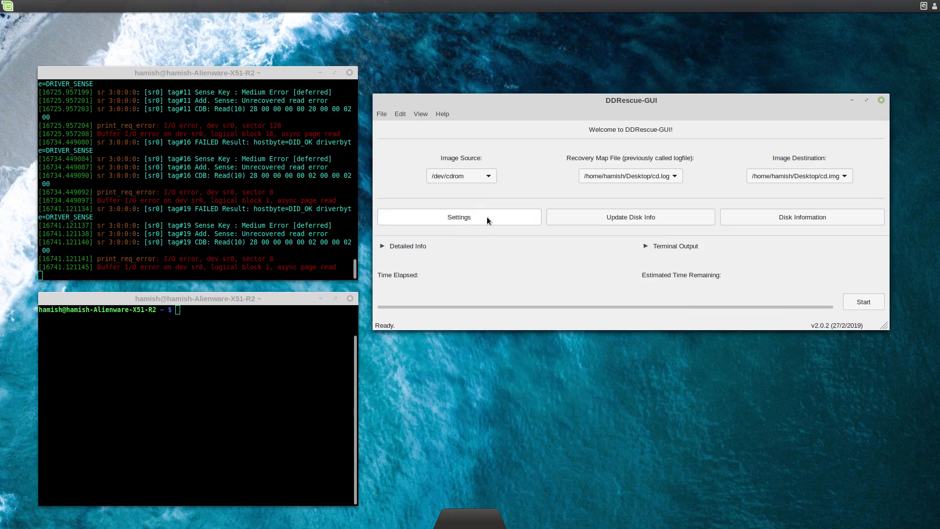
- Reopen Settings keeping defaults, then expand the detailed recovery information panel
left_click(458, 217)
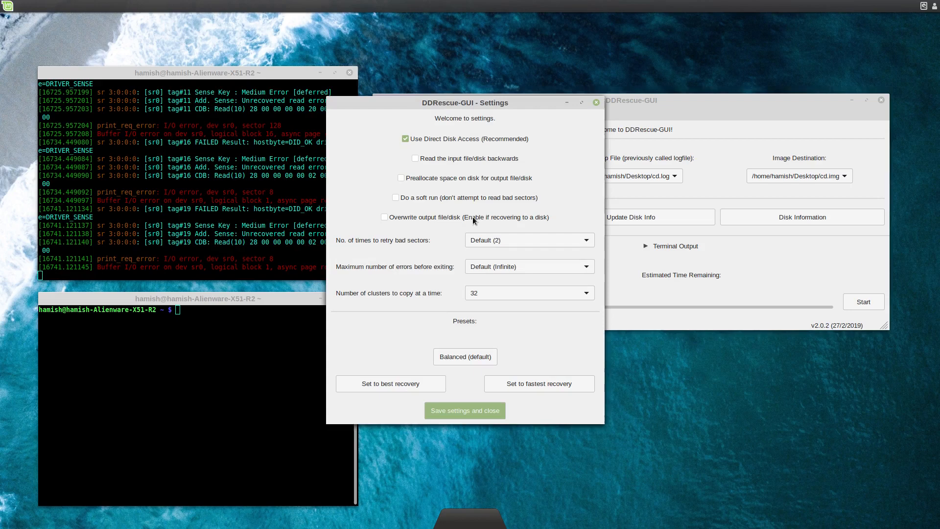
left_click(464, 410)
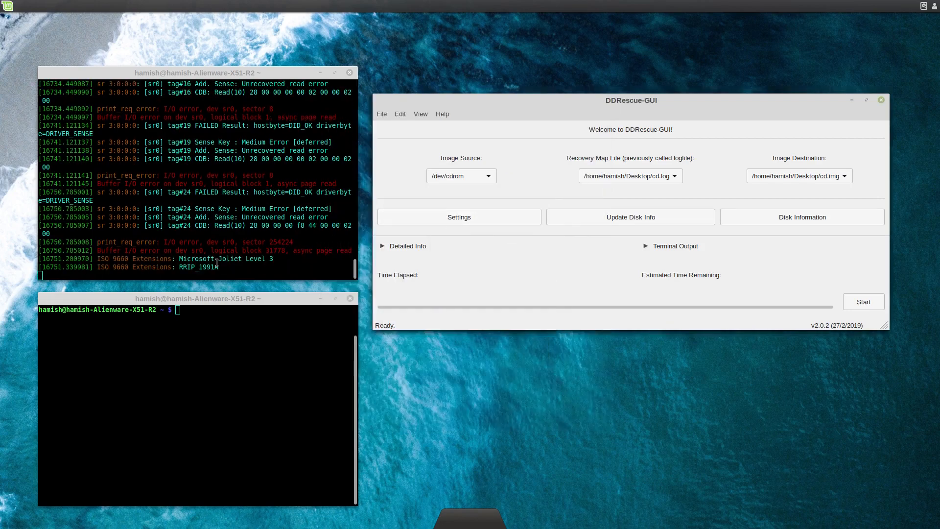
mouse_move(238, 269)
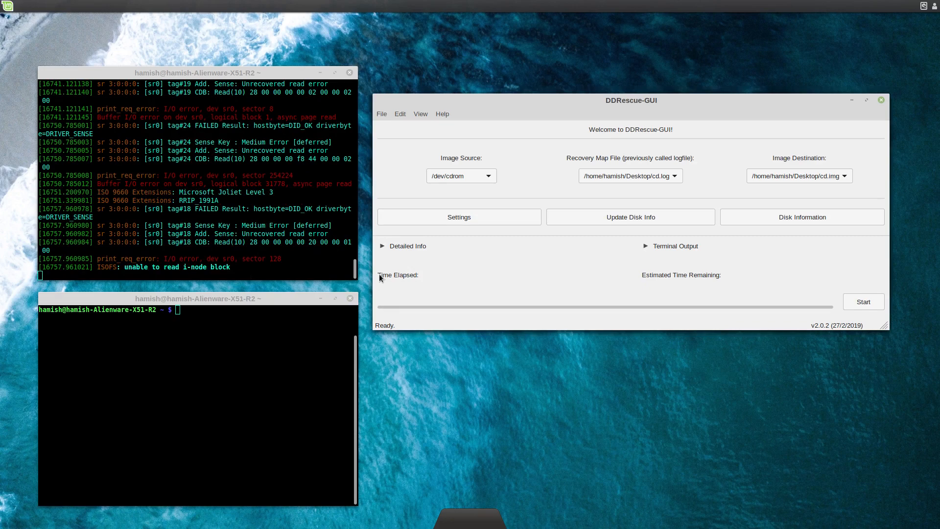
left_click(406, 246)
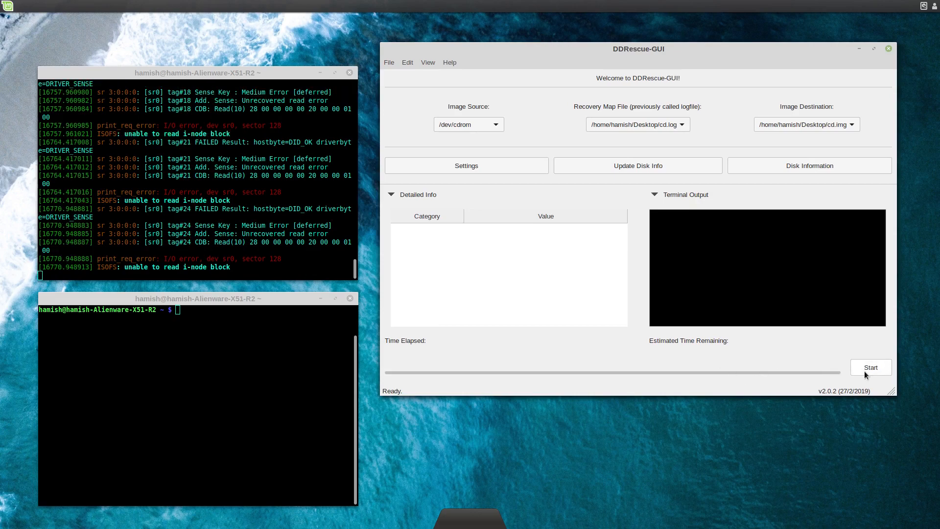
- Start the ddrescue run recovering the CD into cd.img
left_click(870, 367)
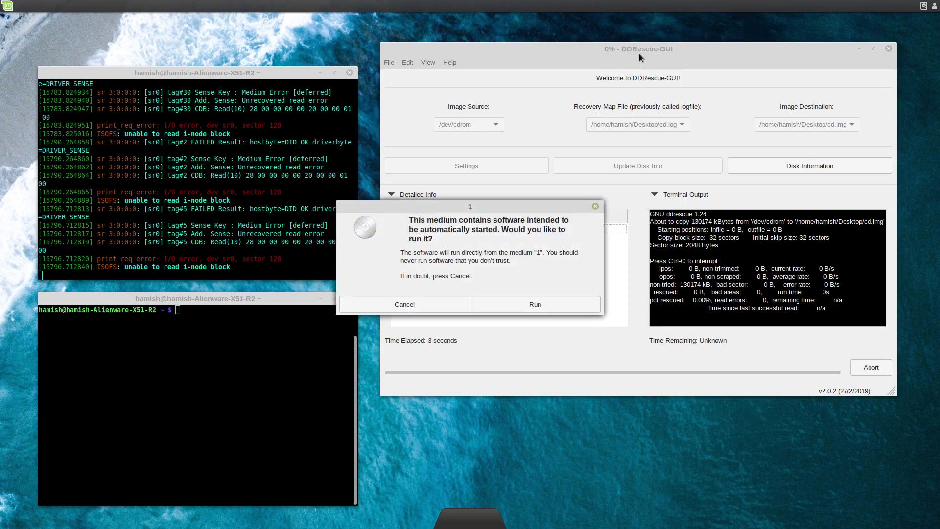
mouse_move(384, 266)
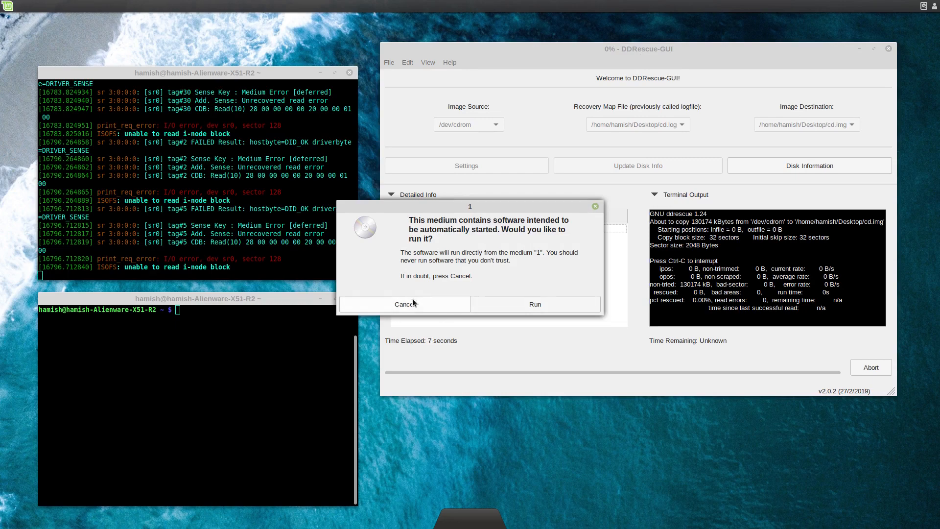
left_click(405, 304)
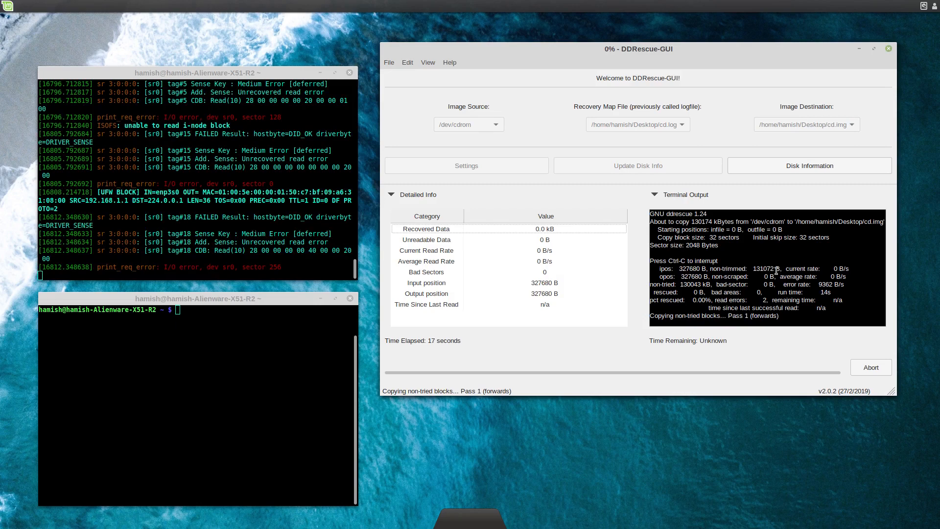
mouse_move(752, 352)
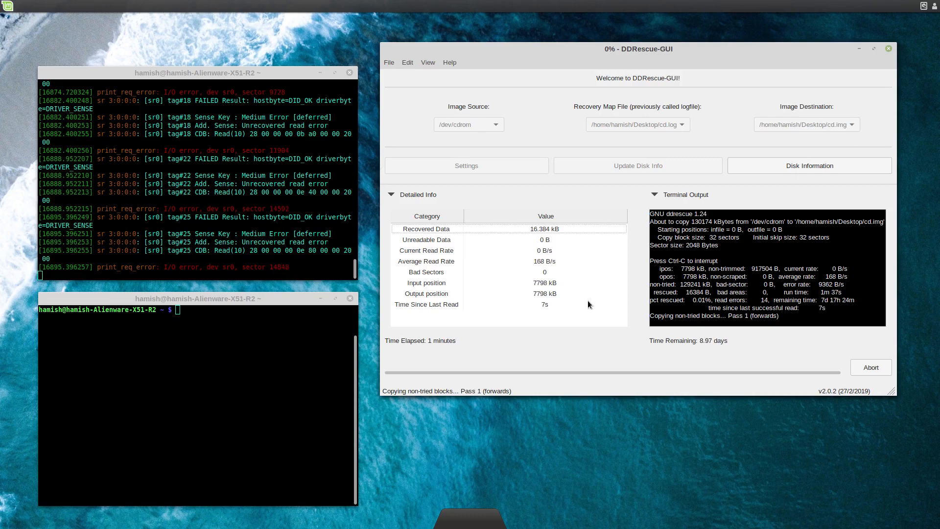
mouse_move(542, 234)
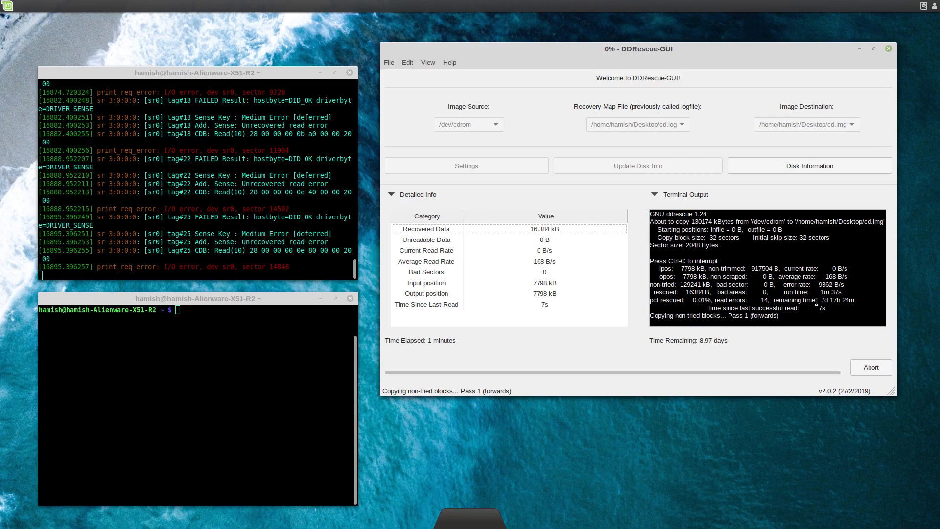
mouse_move(718, 370)
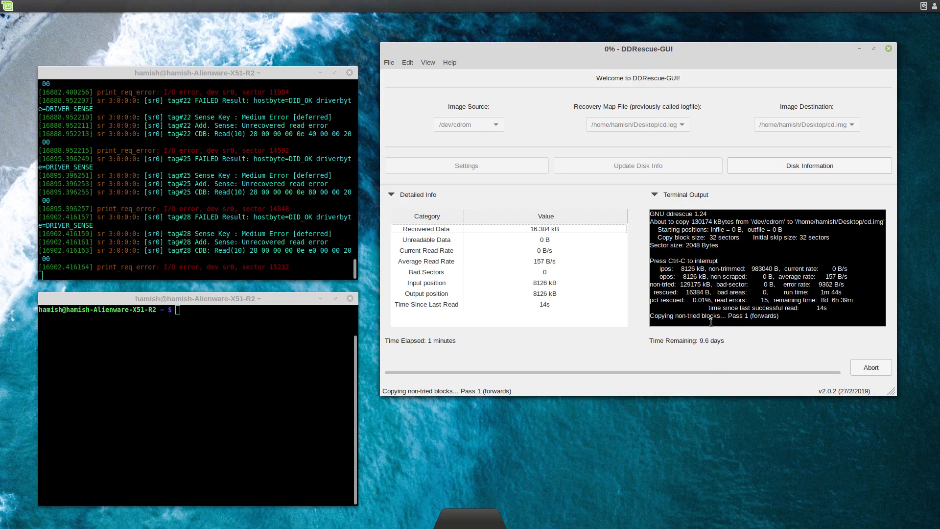
mouse_move(743, 352)
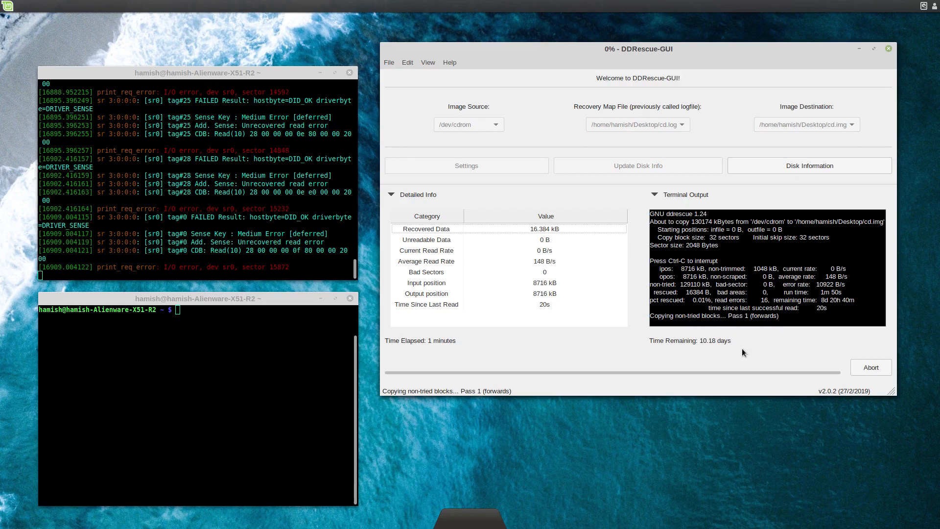
mouse_move(814, 317)
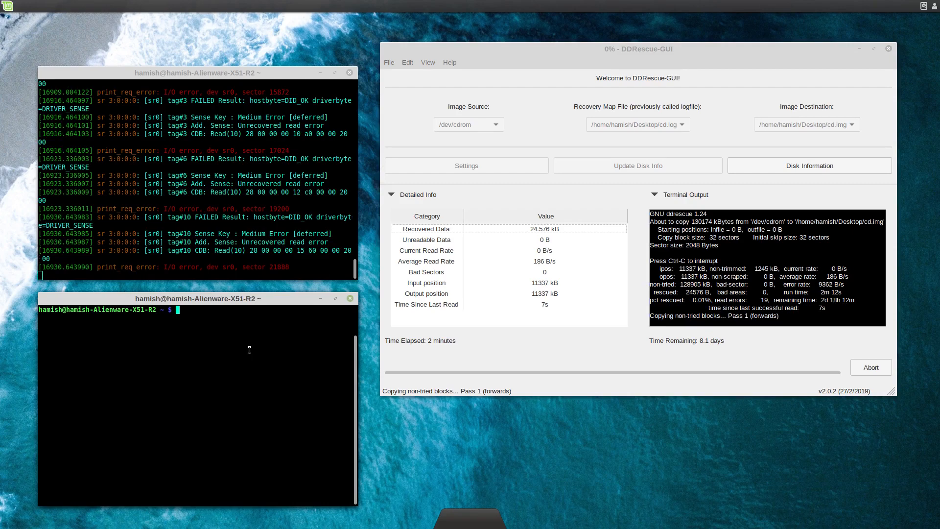
- Run 'sudo eject -x 1 /dev/cdrom' to limit the CD drive to 1x read speed
type("sudo")
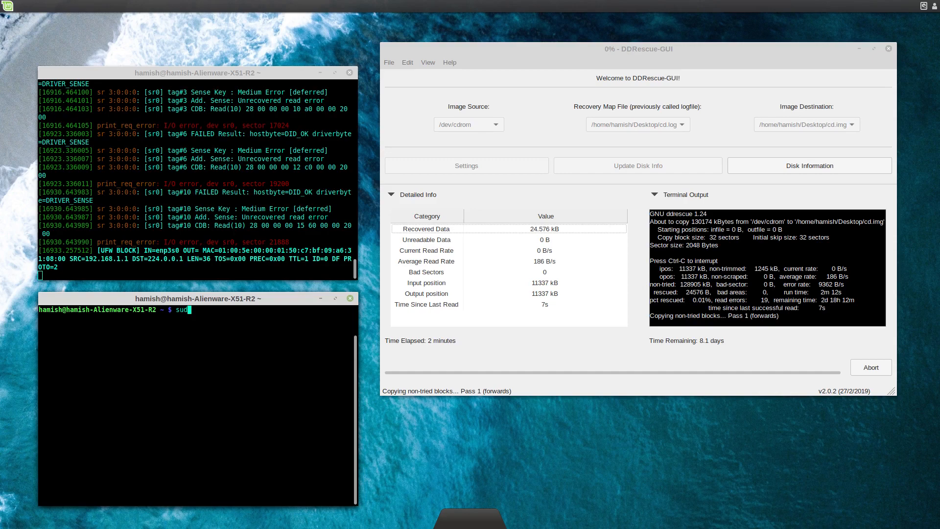
type("eject")
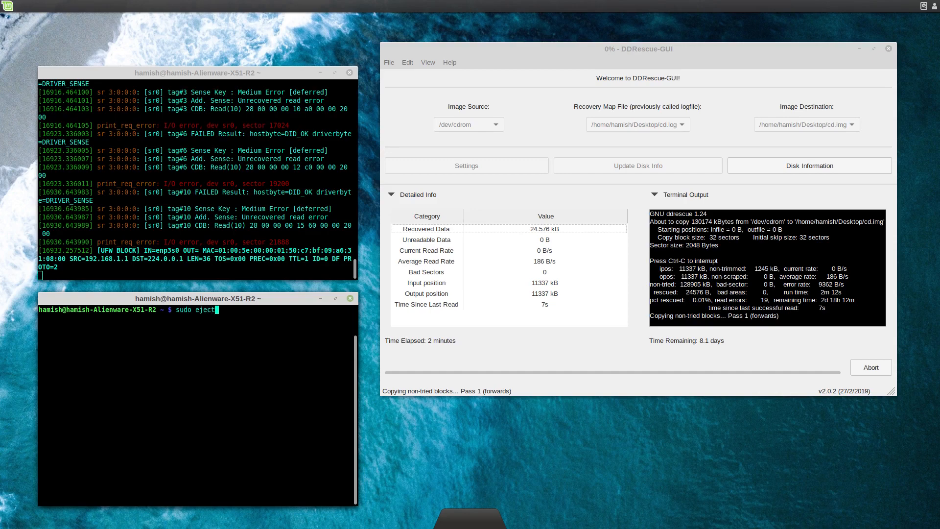
type("-x")
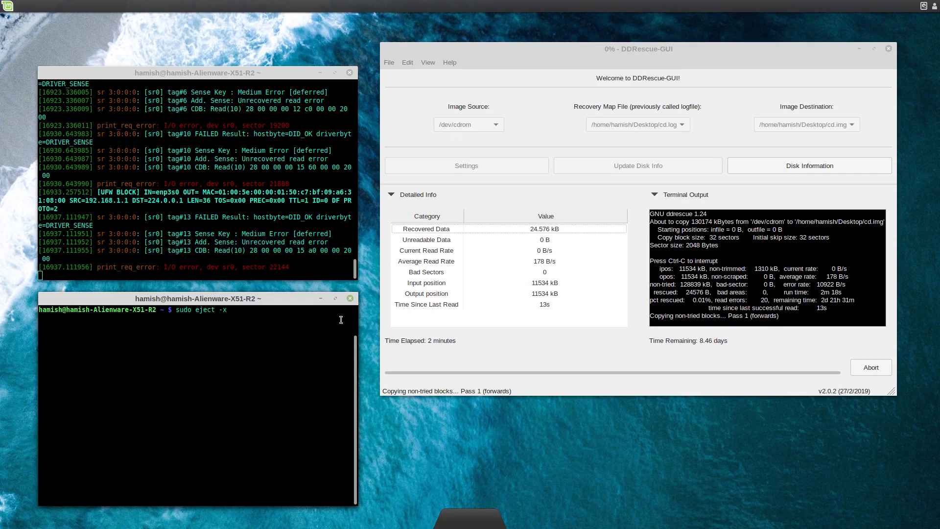
type("/dev/cdrom")
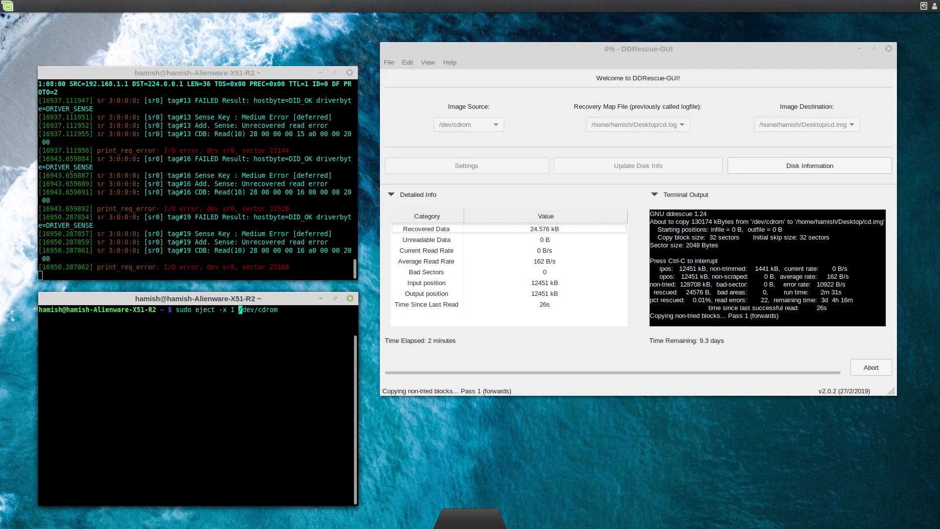
key("Return")
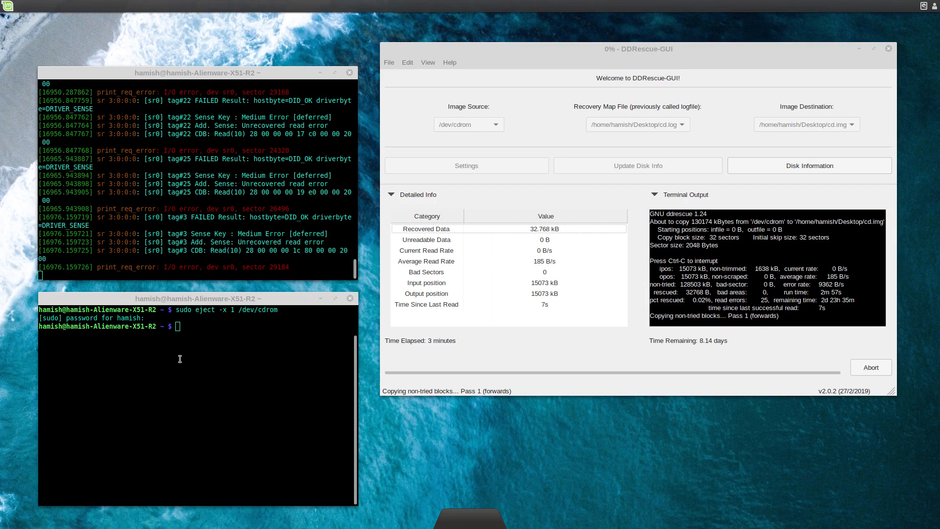
mouse_move(600, 267)
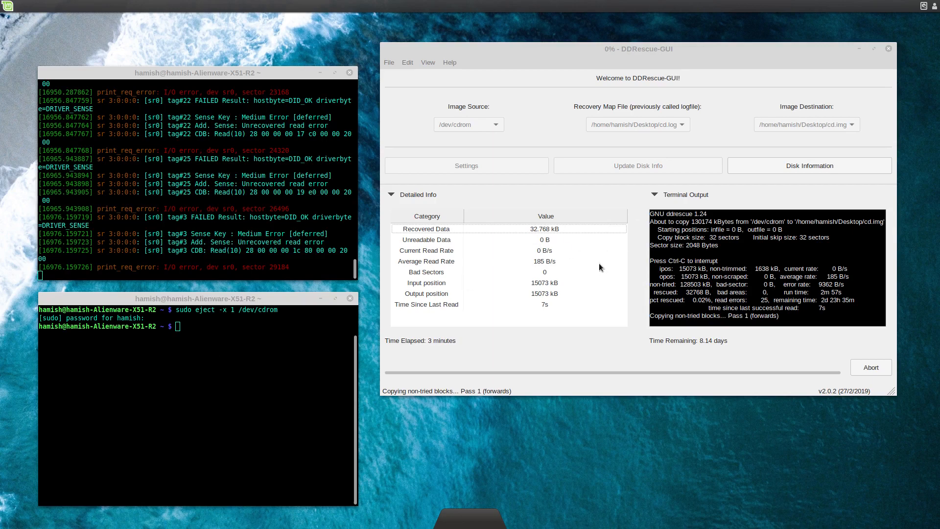
mouse_move(607, 324)
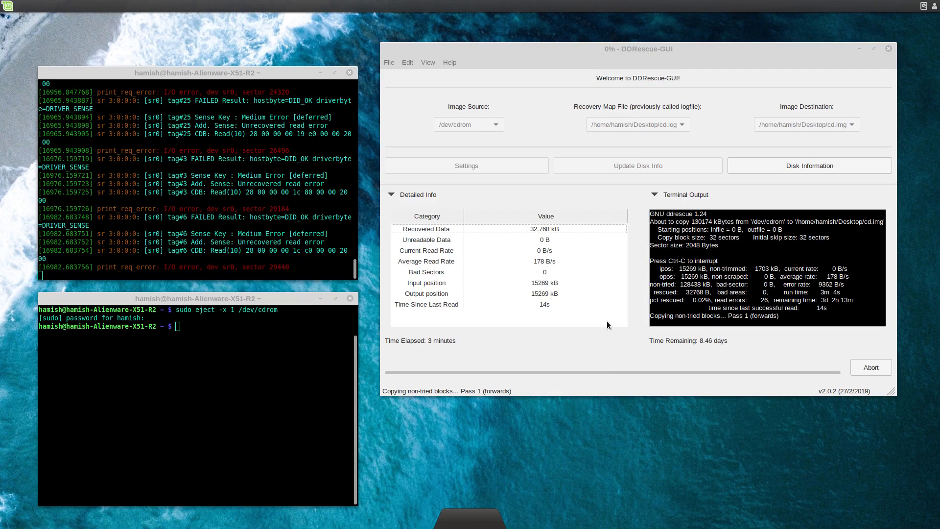
mouse_move(26, 357)
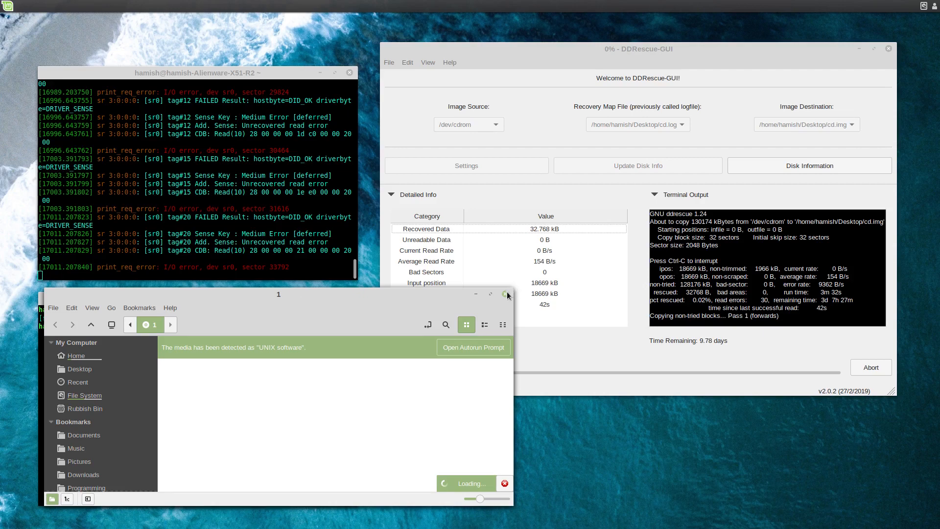
left_click(504, 293)
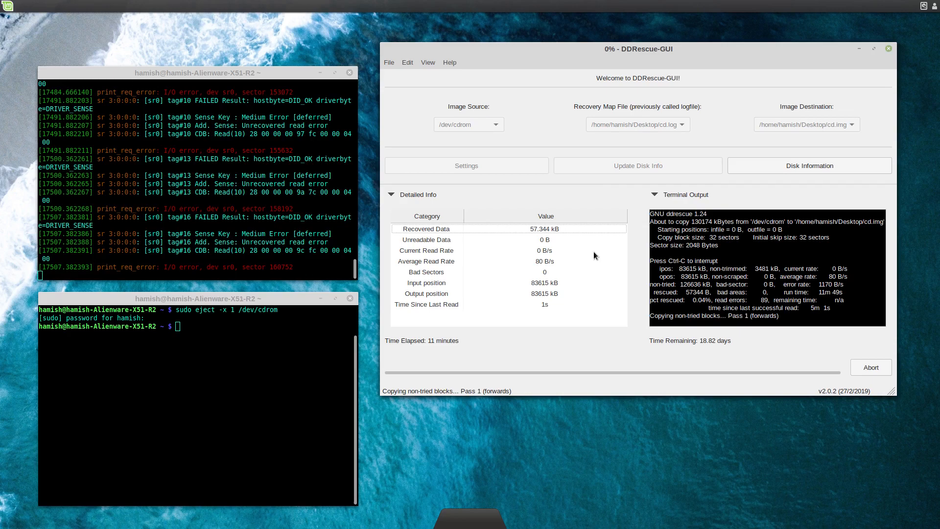
mouse_move(845, 293)
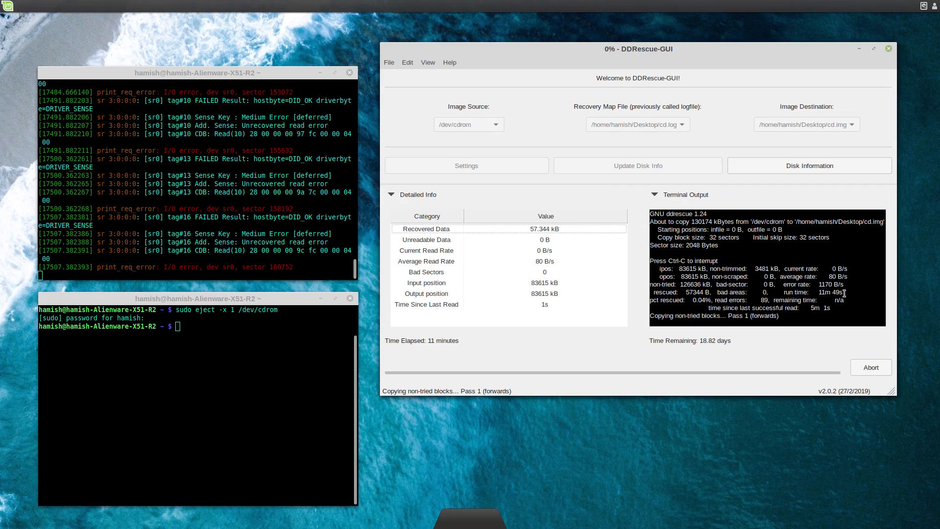
mouse_move(525, 240)
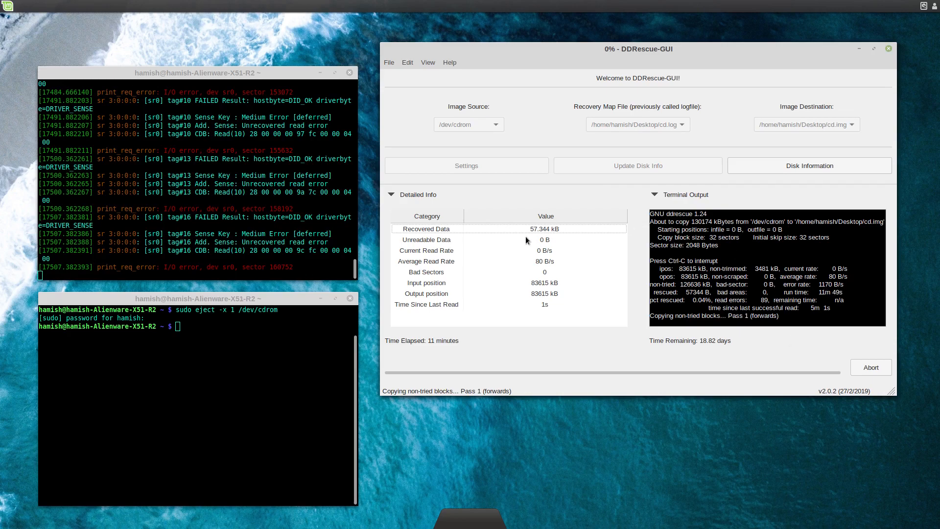
mouse_move(547, 86)
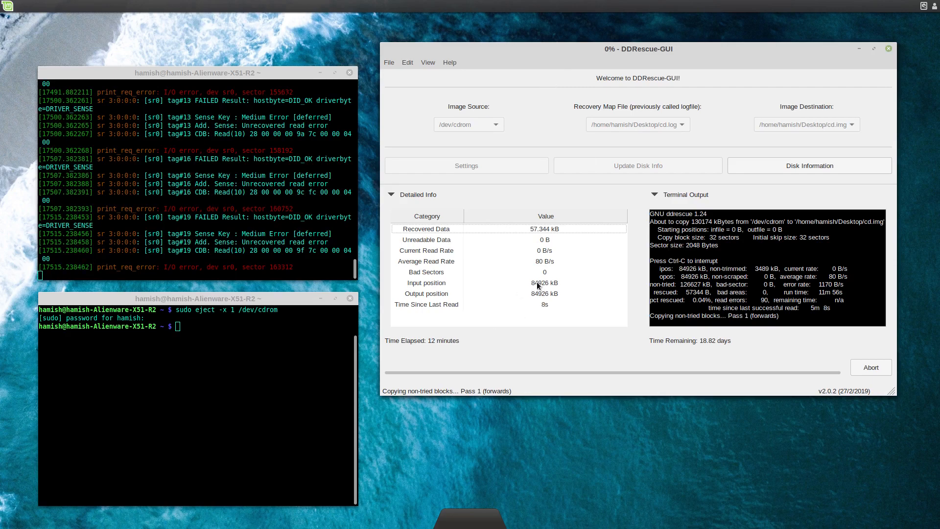
mouse_move(593, 336)
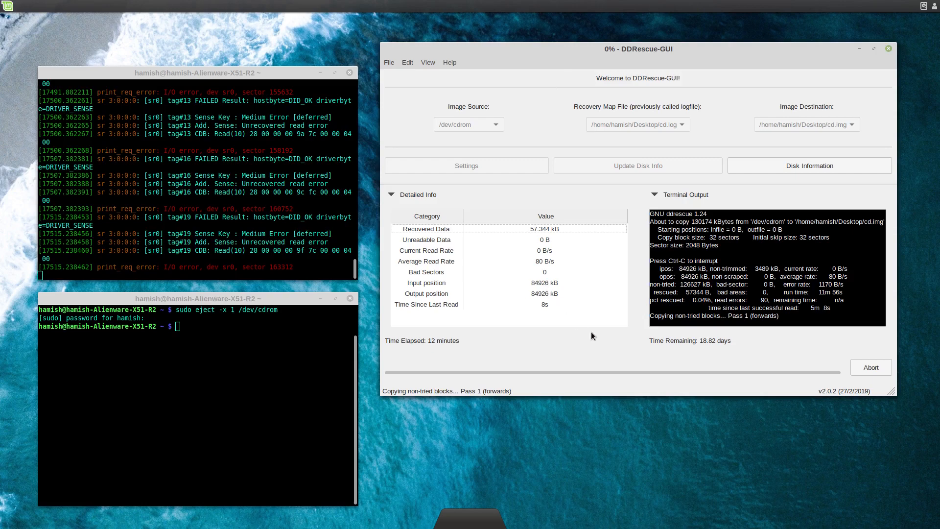
mouse_move(699, 225)
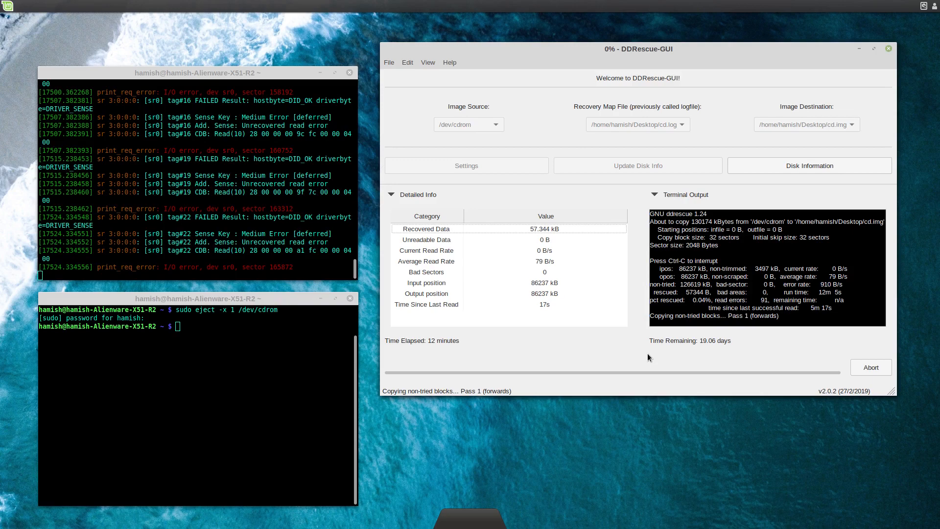
mouse_move(655, 347)
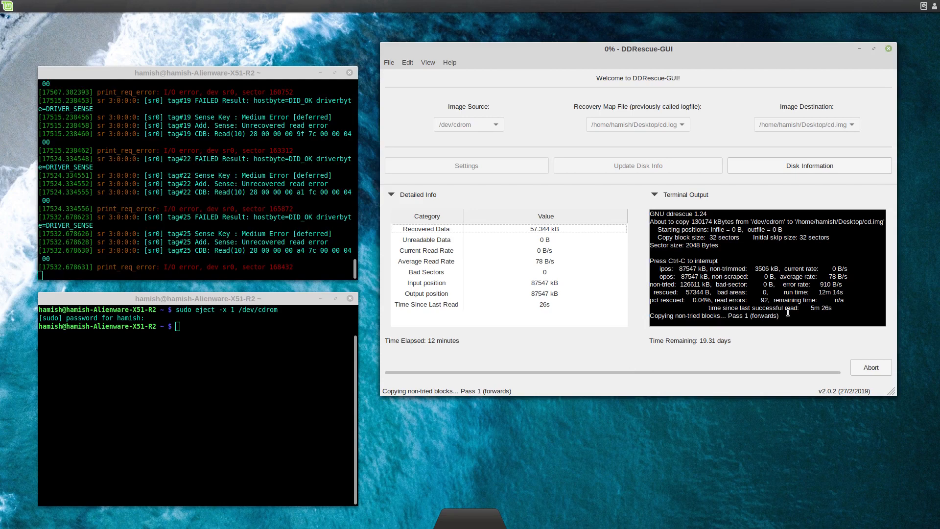
- Abort the running recovery and dismiss the aborted notice, leaving the cd.img summary
left_click(869, 366)
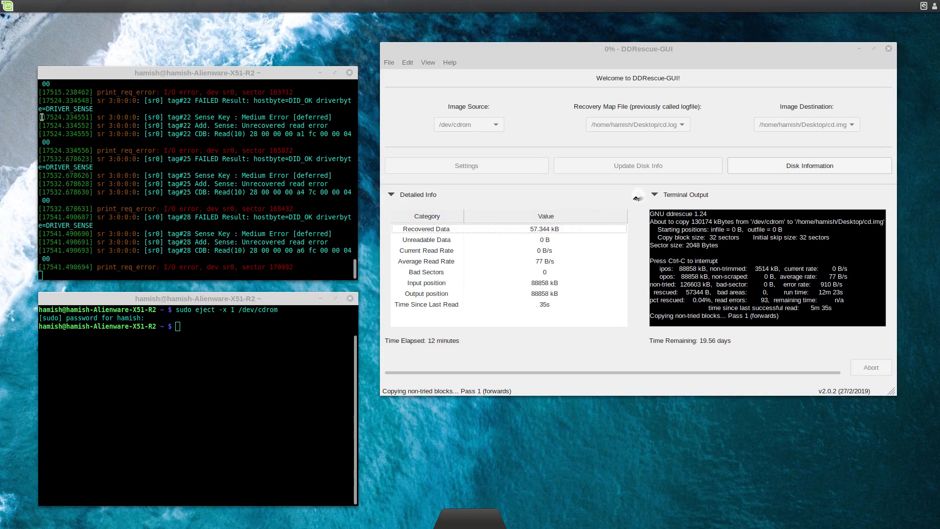
left_click(870, 367)
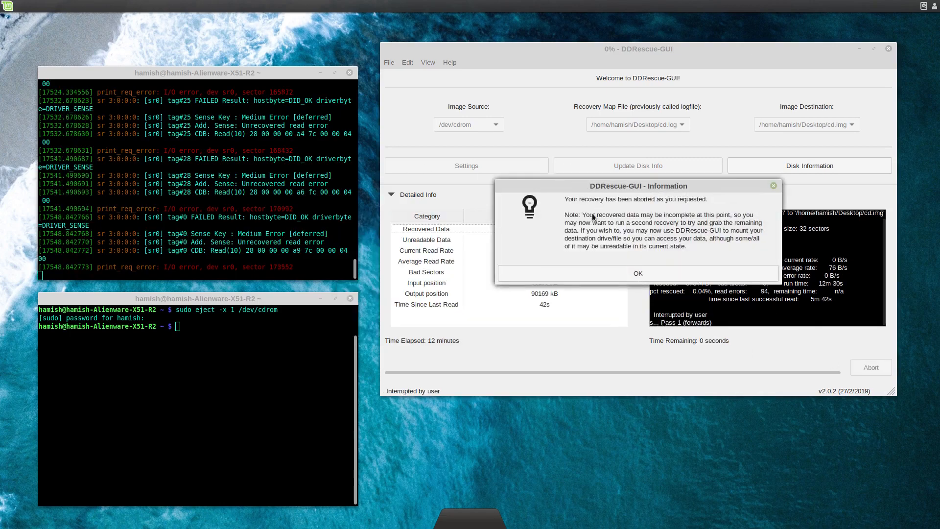
mouse_move(671, 221)
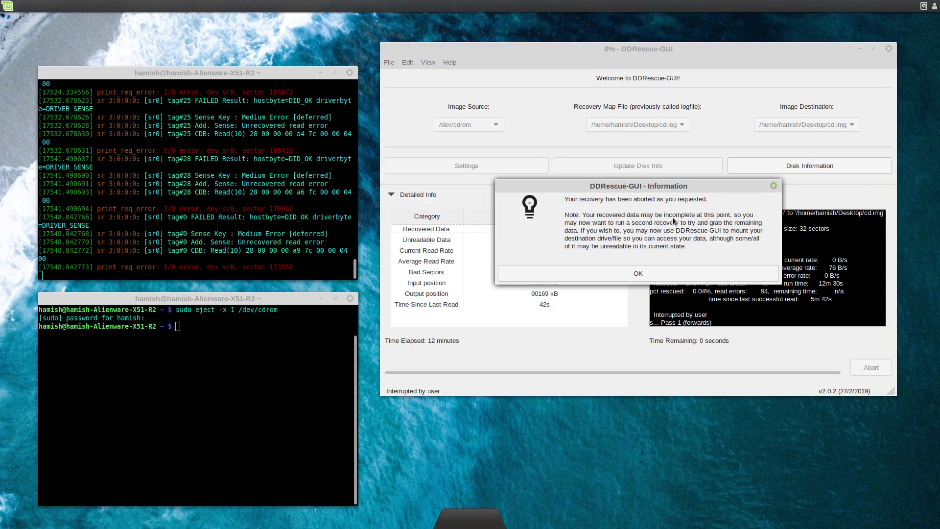
mouse_move(633, 250)
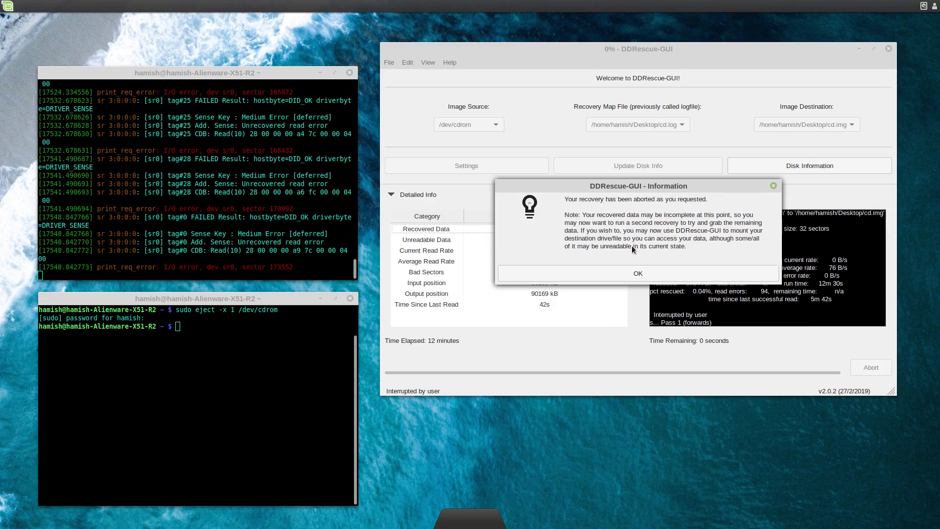
left_click(637, 273)
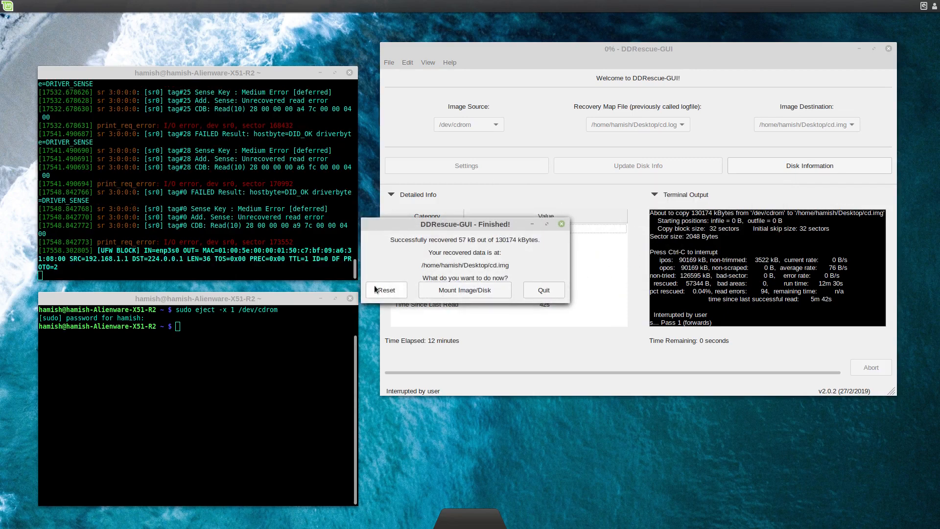
- Reset the tool after authenticating and review the detected disks list
left_click(386, 290)
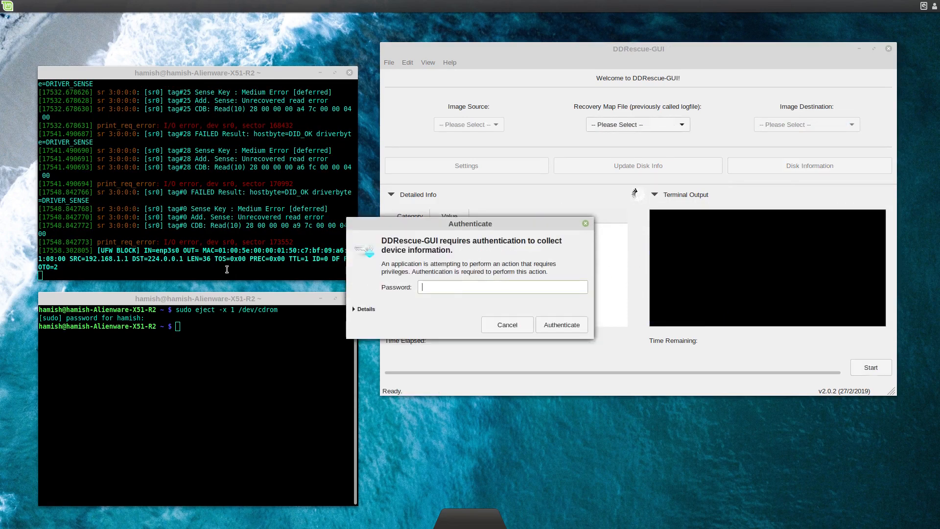
left_click(506, 324)
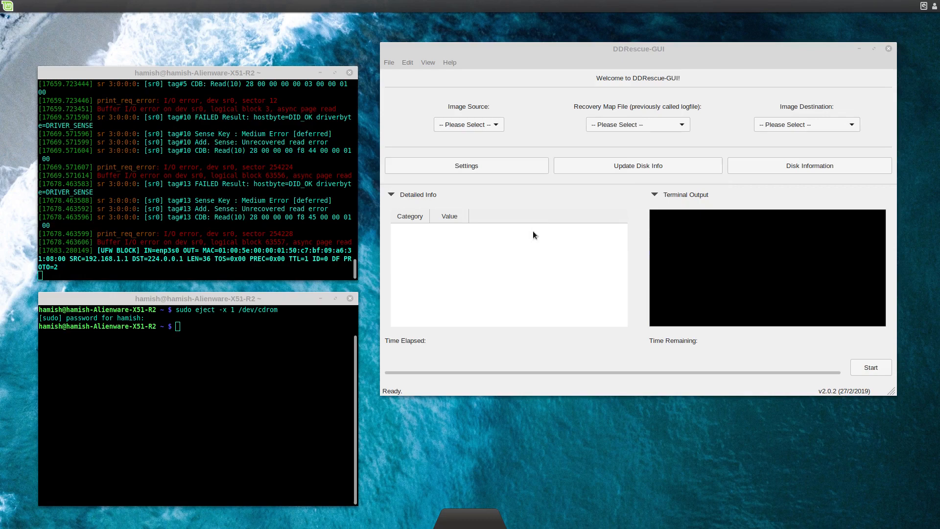
mouse_move(620, 238)
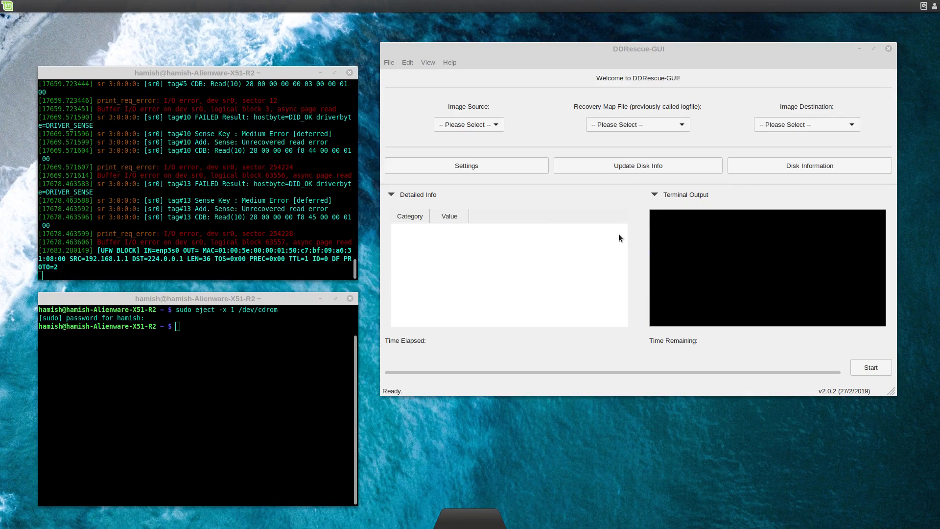
mouse_move(574, 251)
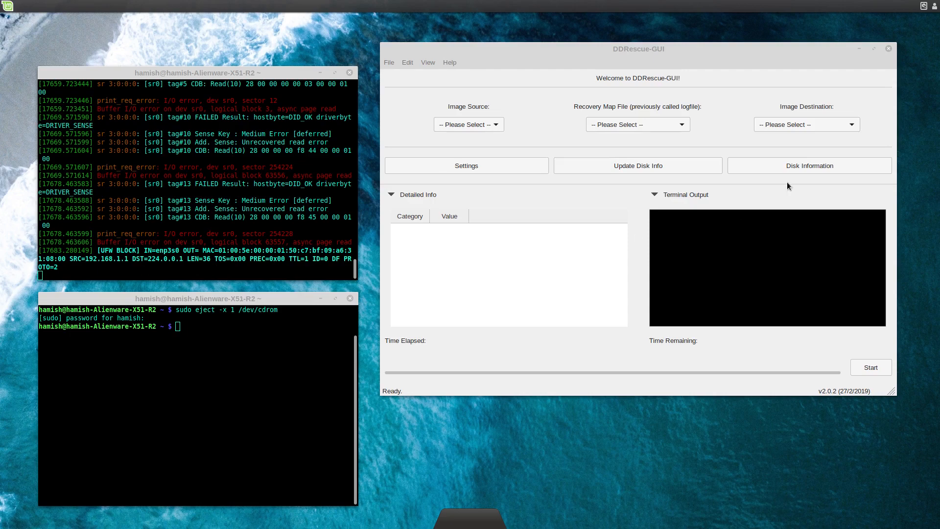
left_click(809, 166)
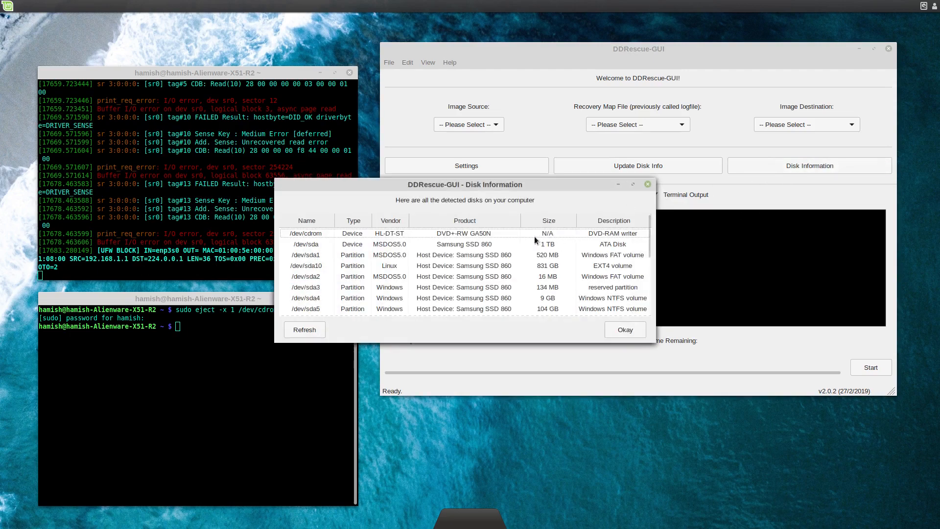
mouse_move(633, 334)
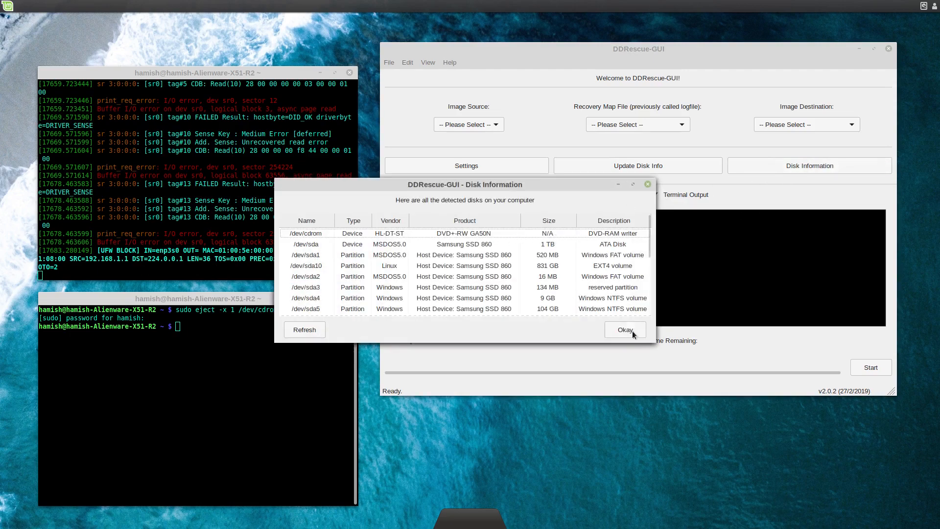
left_click(624, 329)
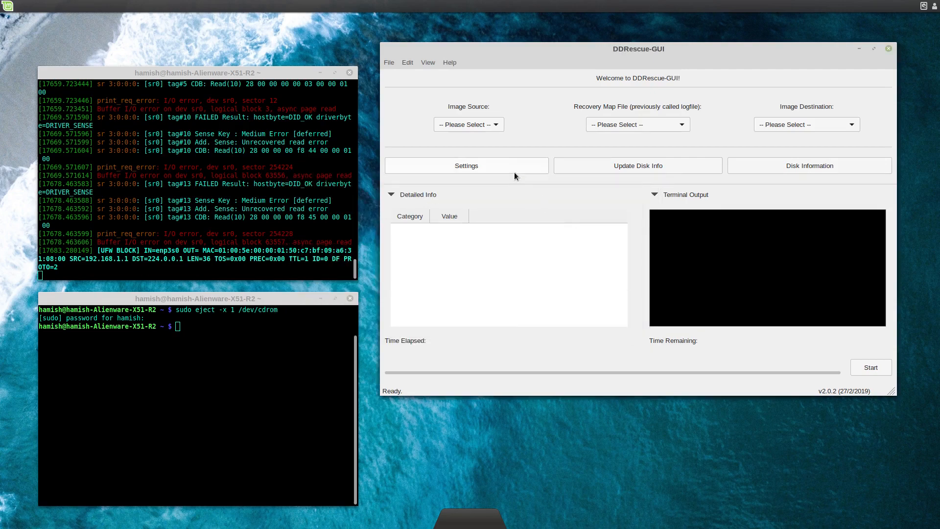
- Choose /dev/cdrom as source, Desktop cd.log as map file and Desktop cd.img as destination
left_click(468, 124)
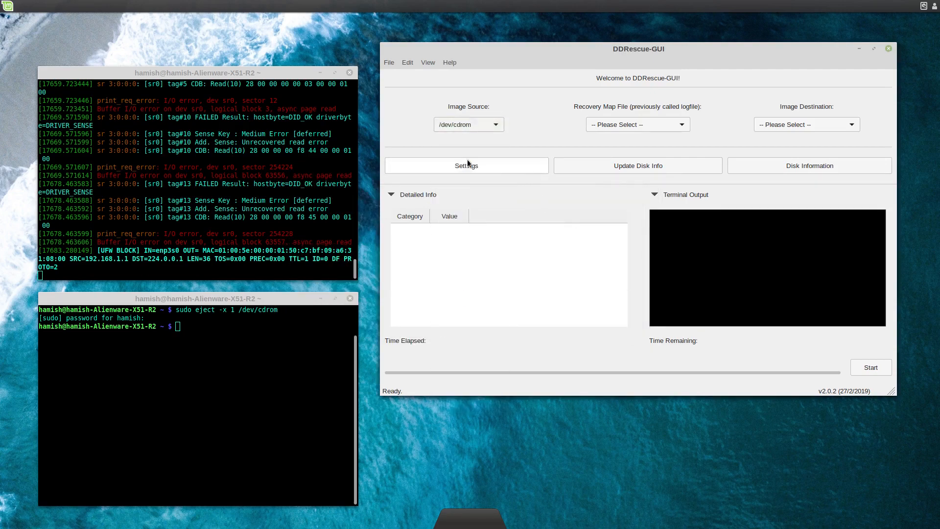
left_click(637, 124)
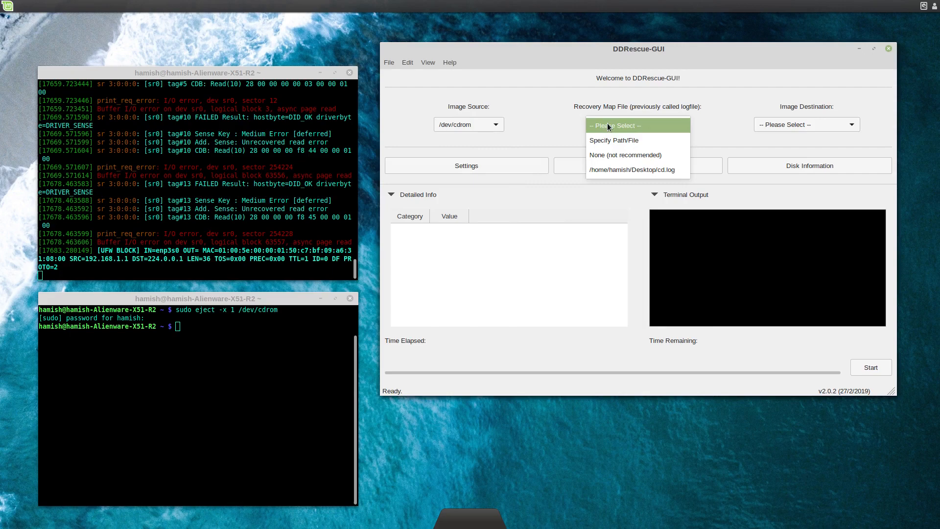
mouse_move(631, 169)
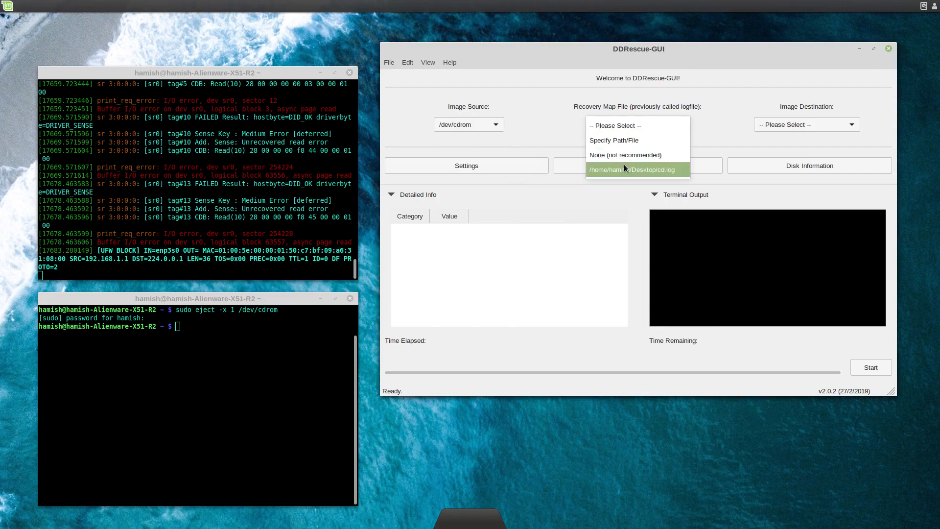
left_click(632, 169)
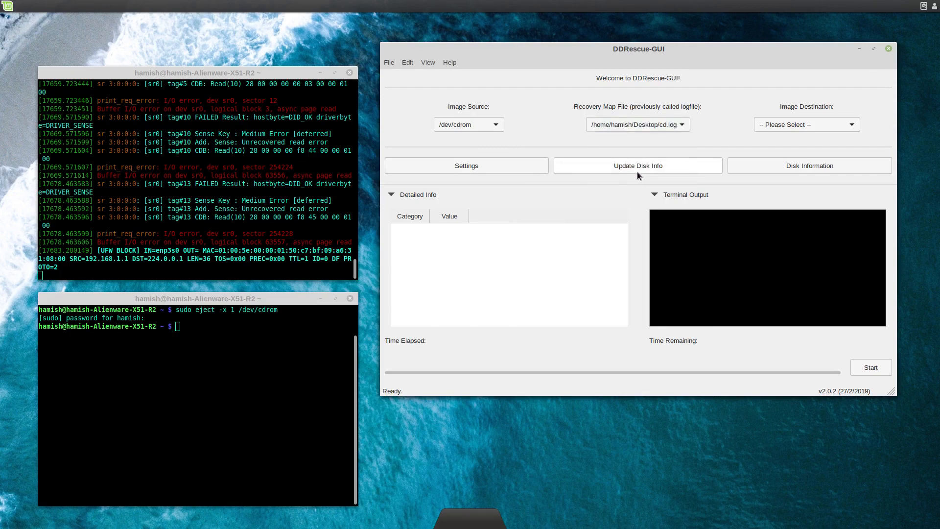
mouse_move(558, 117)
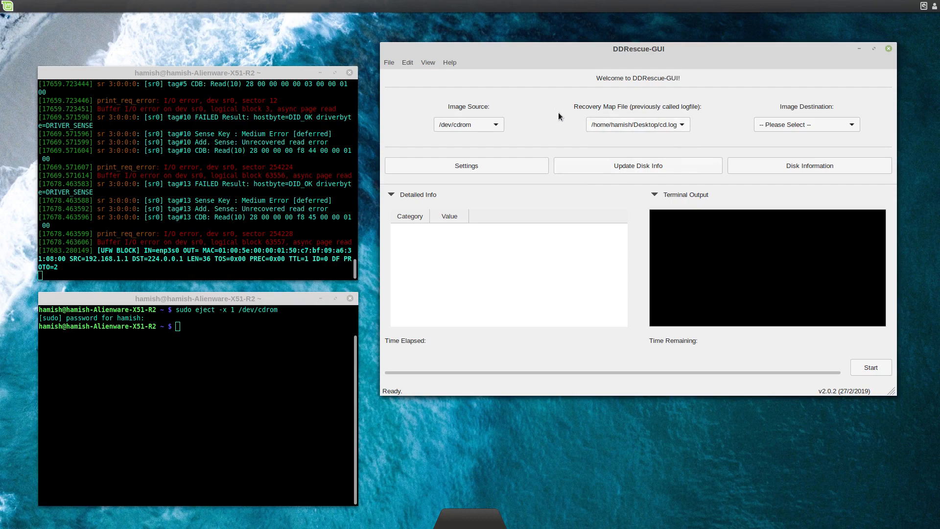
left_click(805, 124)
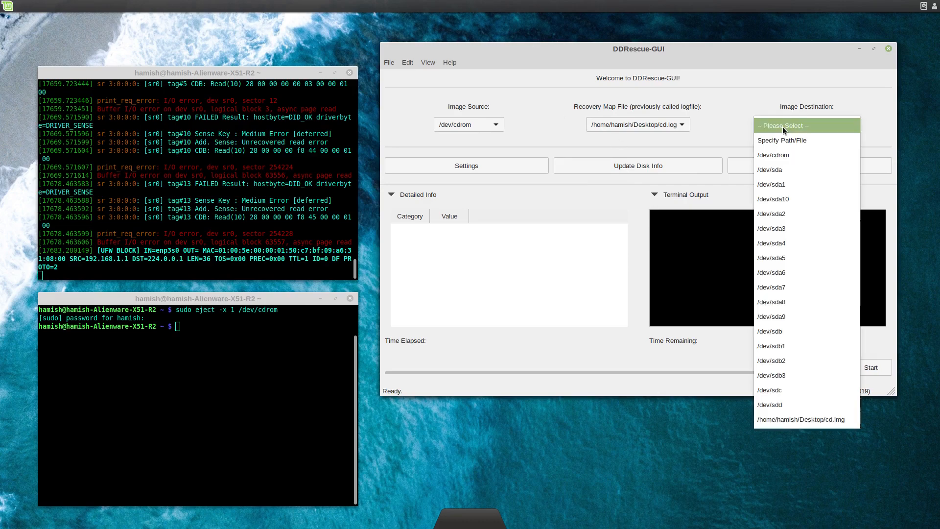
mouse_move(788, 428)
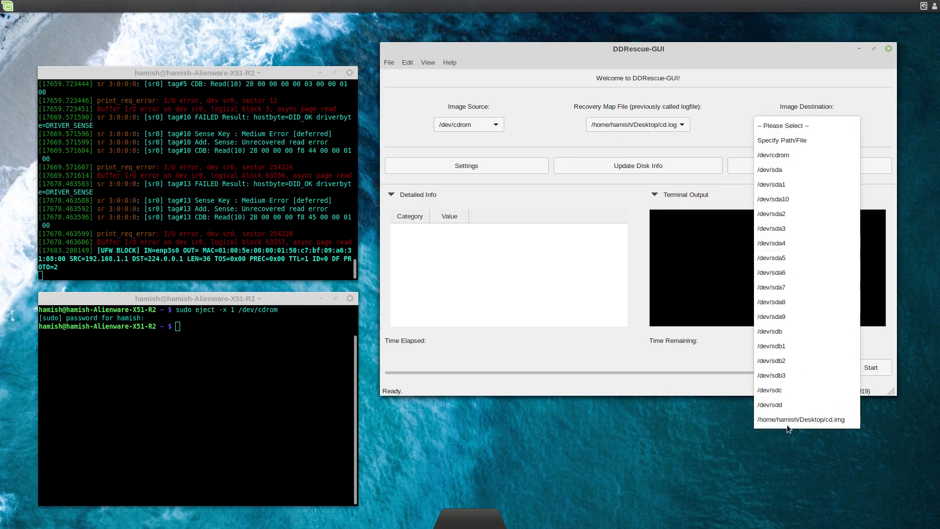
left_click(800, 419)
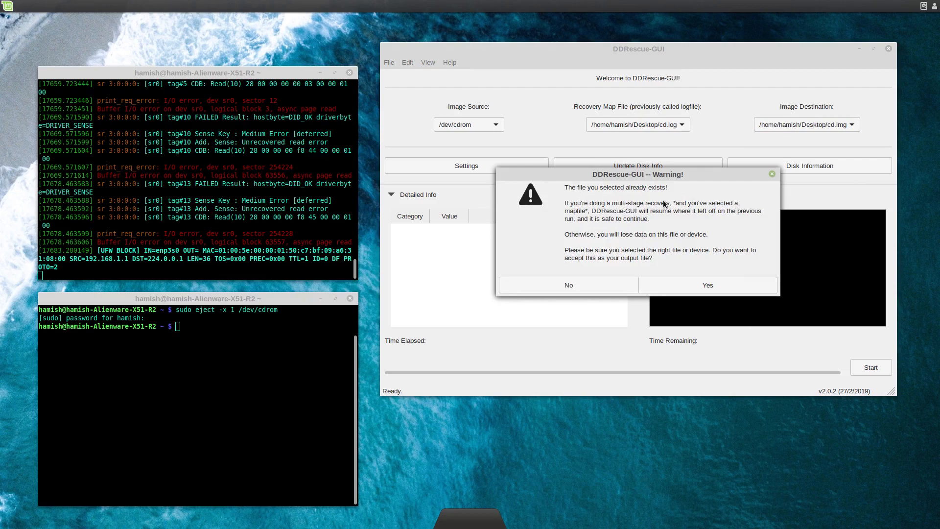
mouse_move(631, 211)
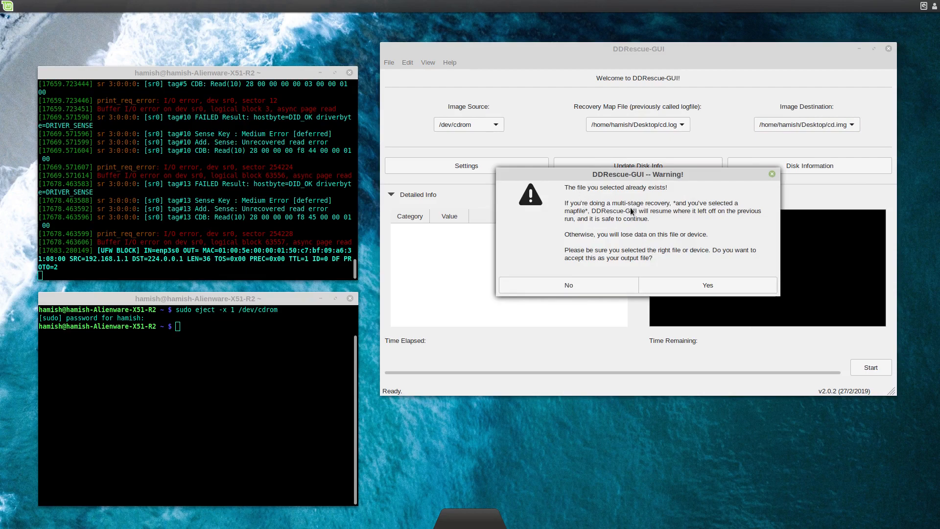
mouse_move(657, 209)
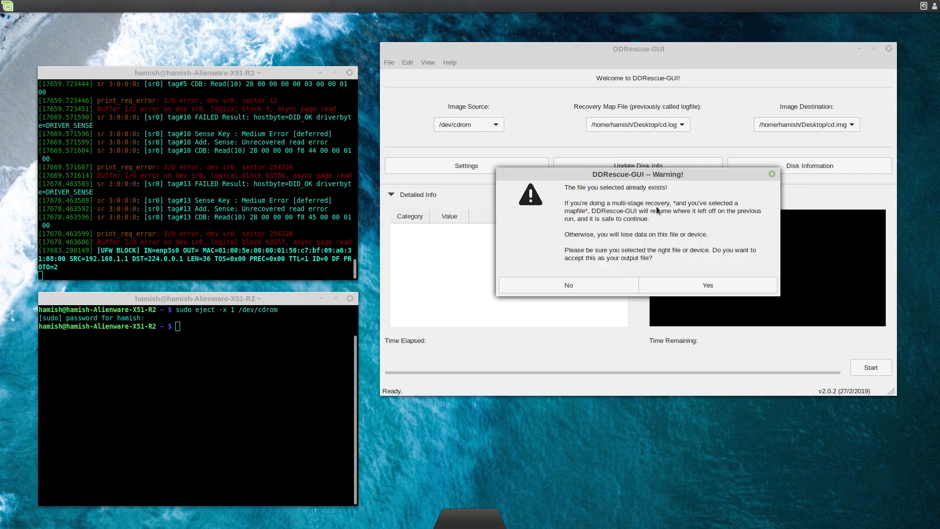
mouse_move(737, 208)
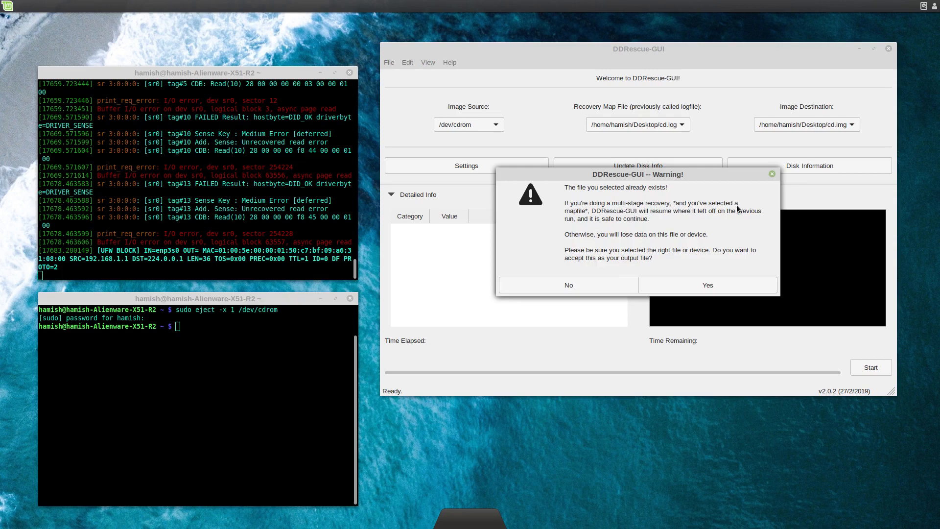
mouse_move(620, 214)
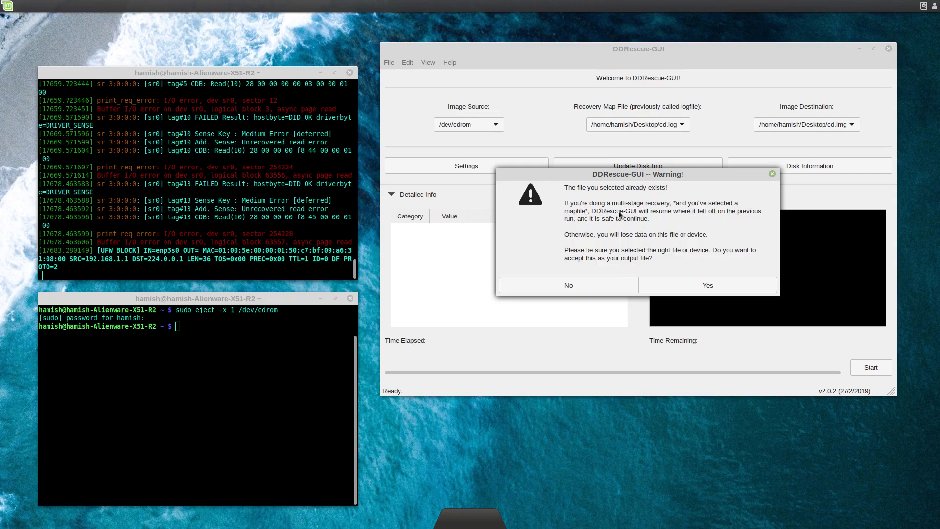
mouse_move(648, 238)
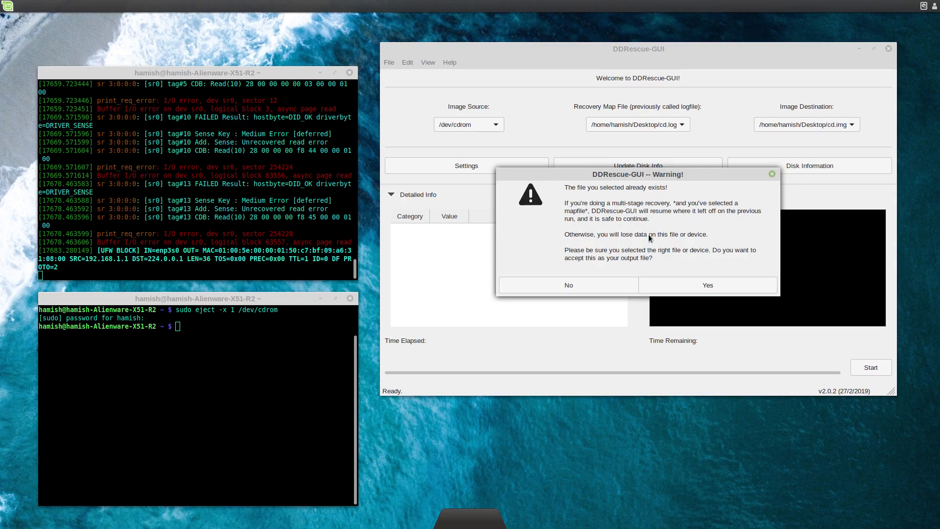
mouse_move(702, 270)
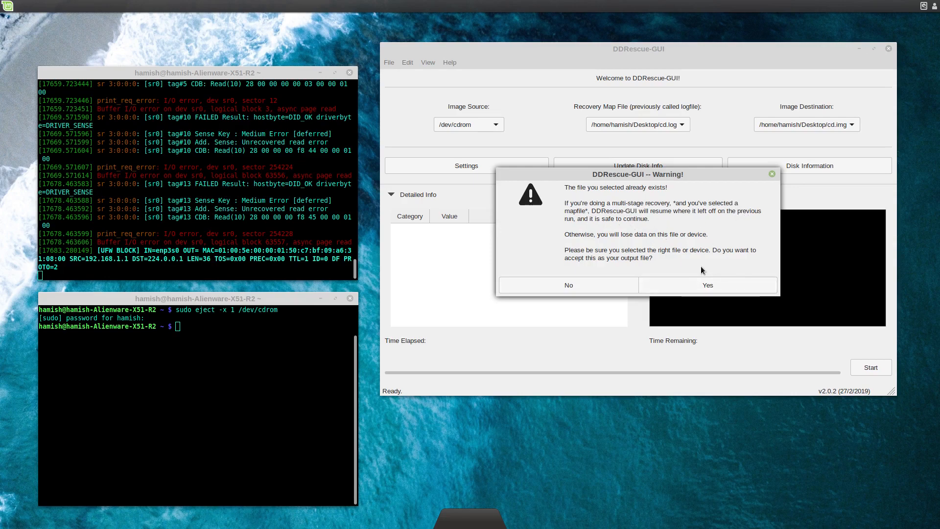
mouse_move(678, 136)
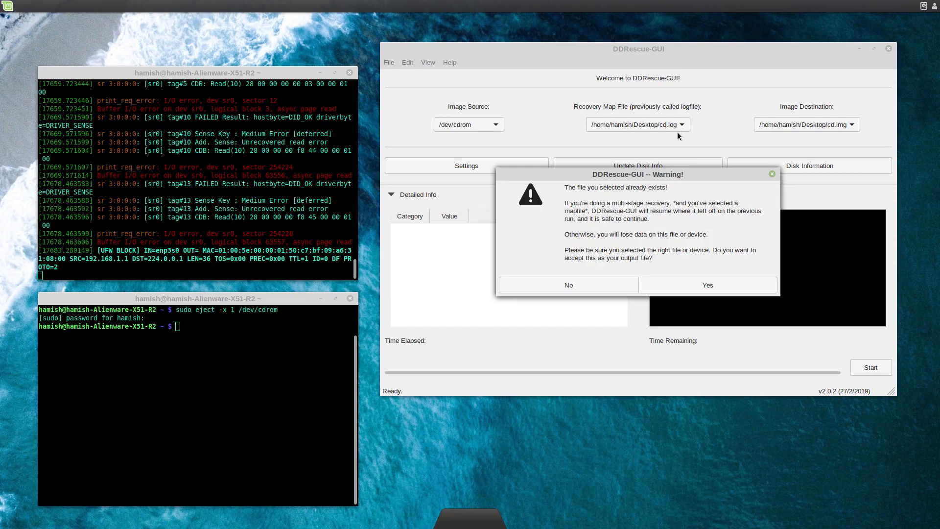
mouse_move(782, 133)
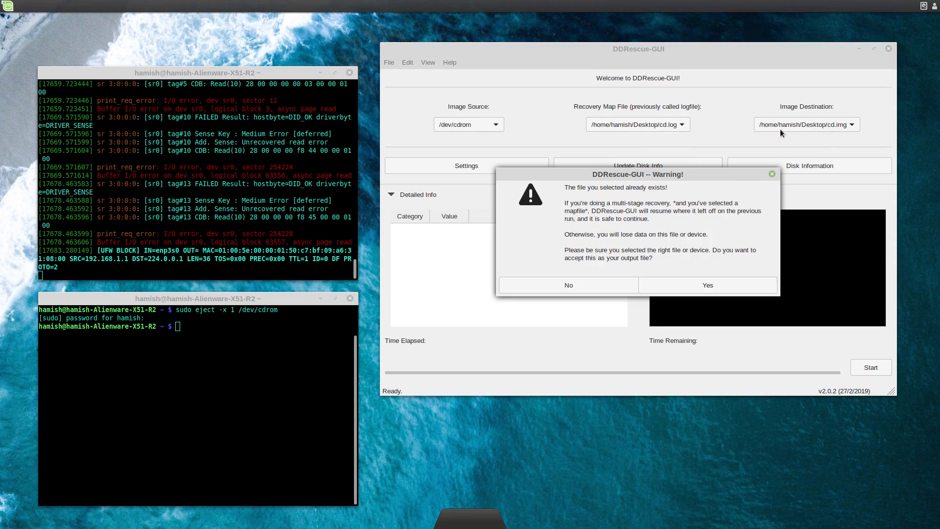
mouse_move(462, 127)
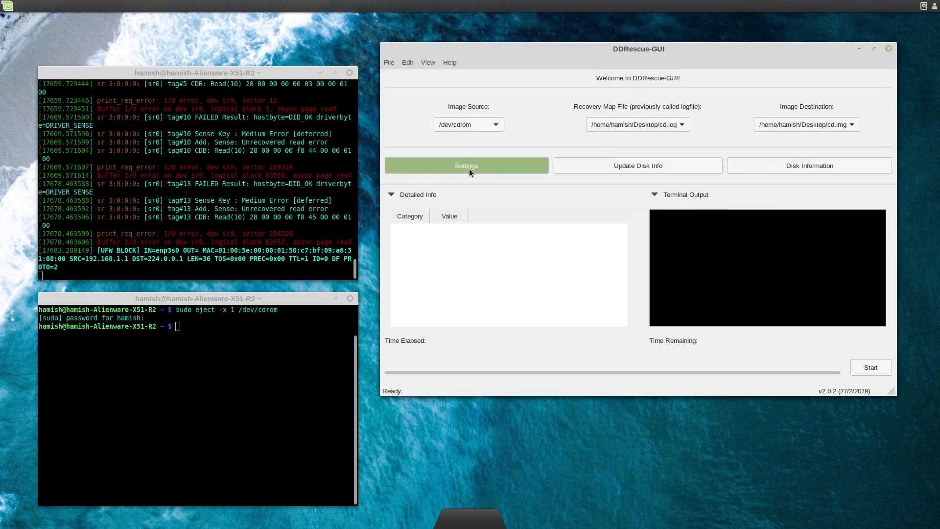
- Apply the best-recovery preset of 32 clusters, enable backwards reading, and save settings
left_click(466, 166)
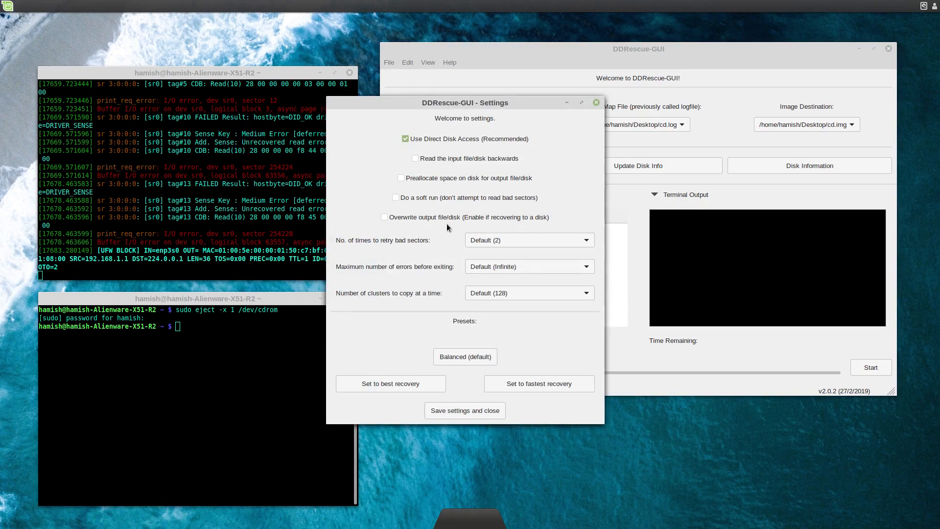
mouse_move(474, 322)
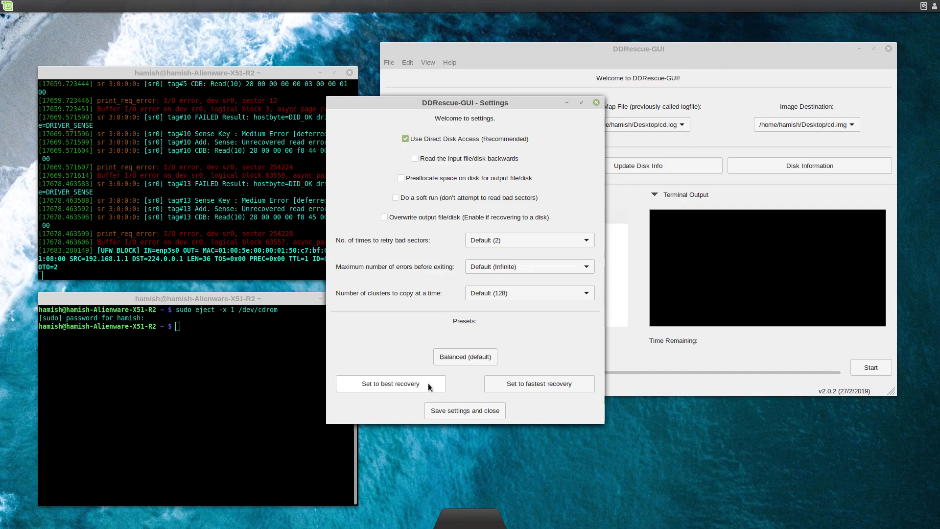
left_click(390, 382)
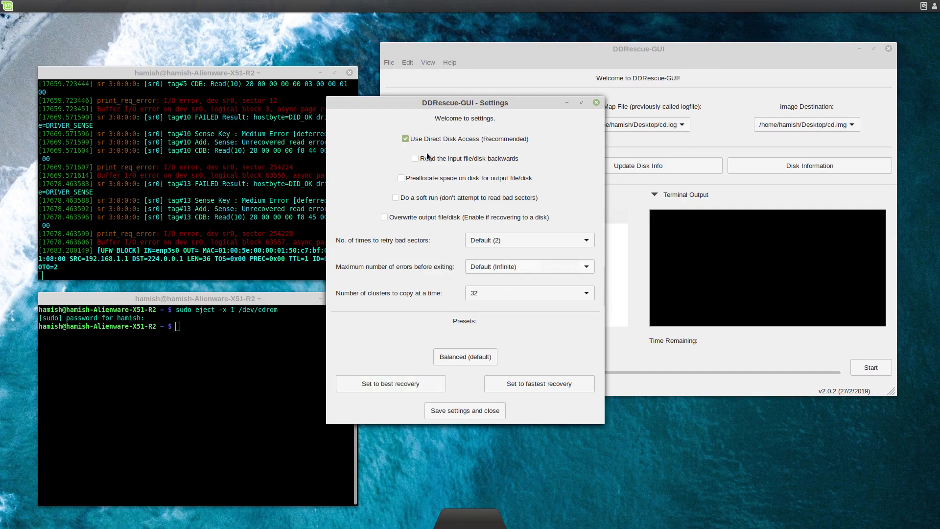
left_click(414, 158)
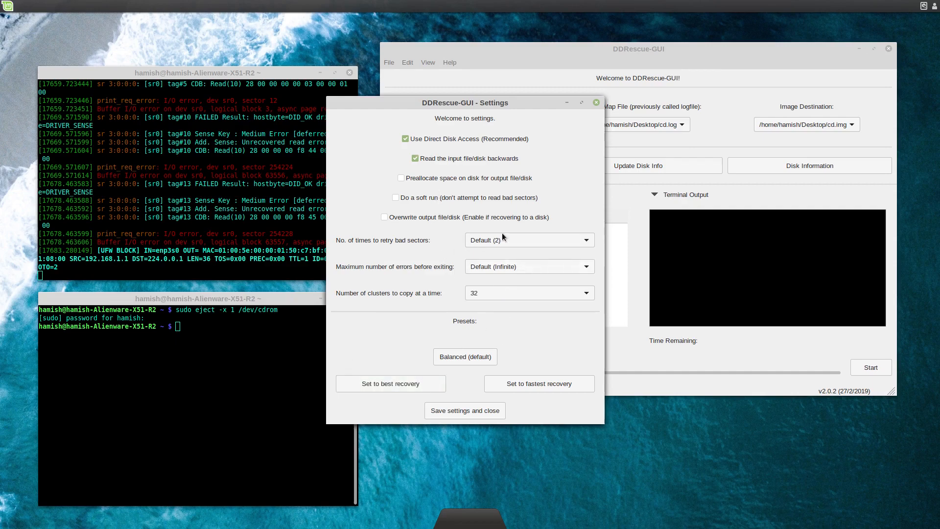
mouse_move(457, 299)
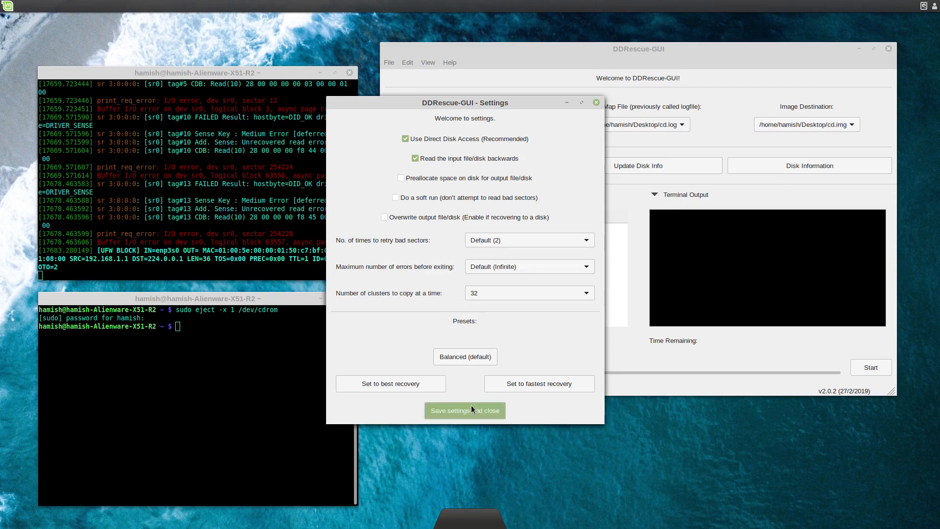
left_click(464, 410)
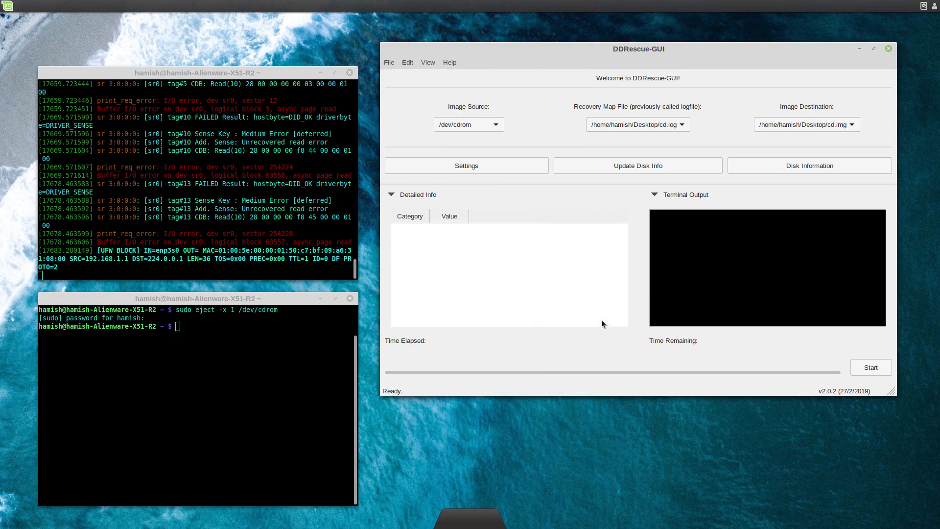
- Start the resumed recovery and begin authenticating so ddrescue copies the CD backwards
left_click(869, 366)
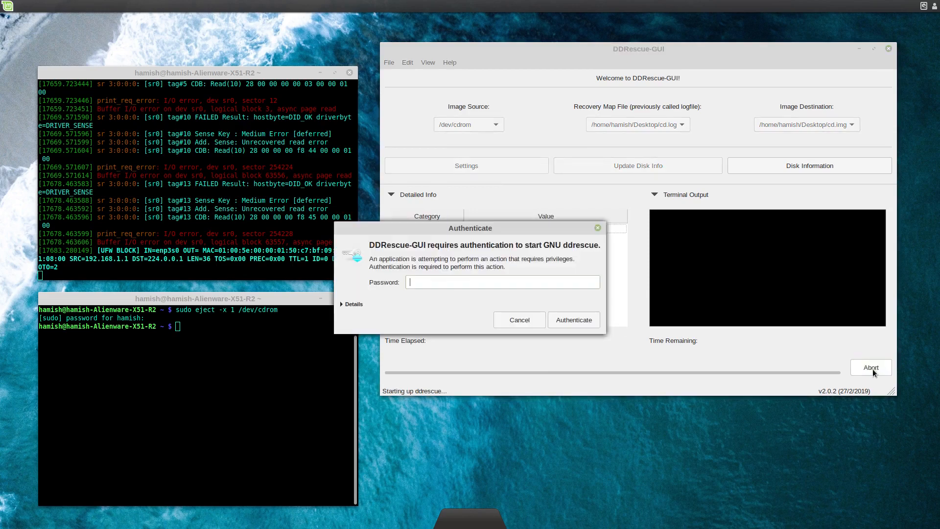
left_click(572, 320)
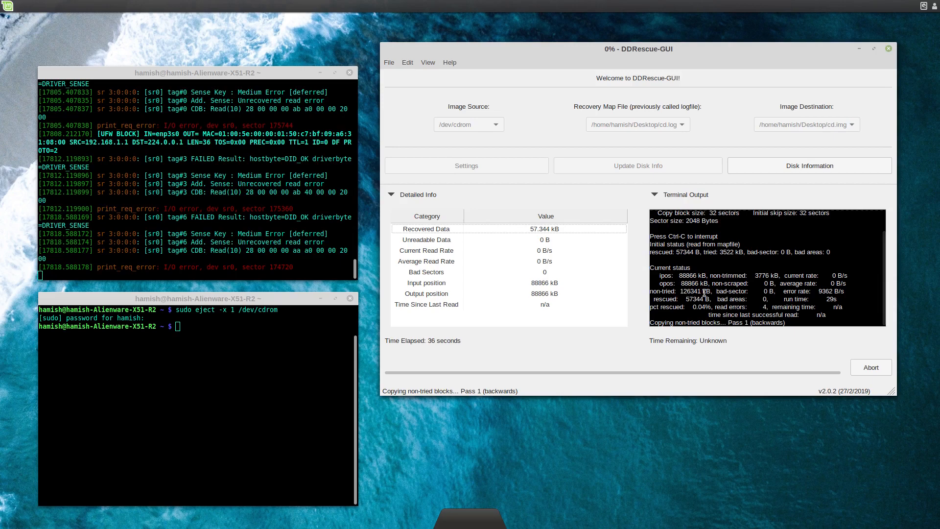
mouse_move(531, 60)
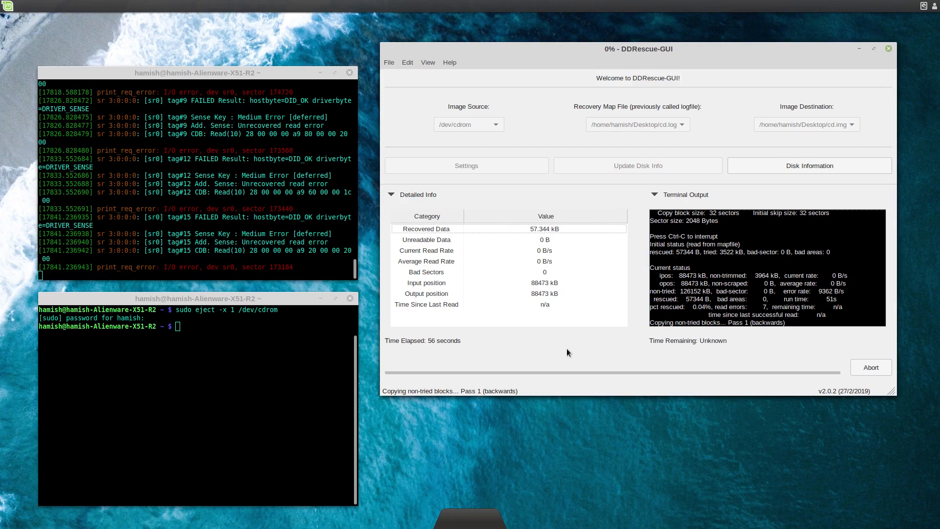
mouse_move(441, 250)
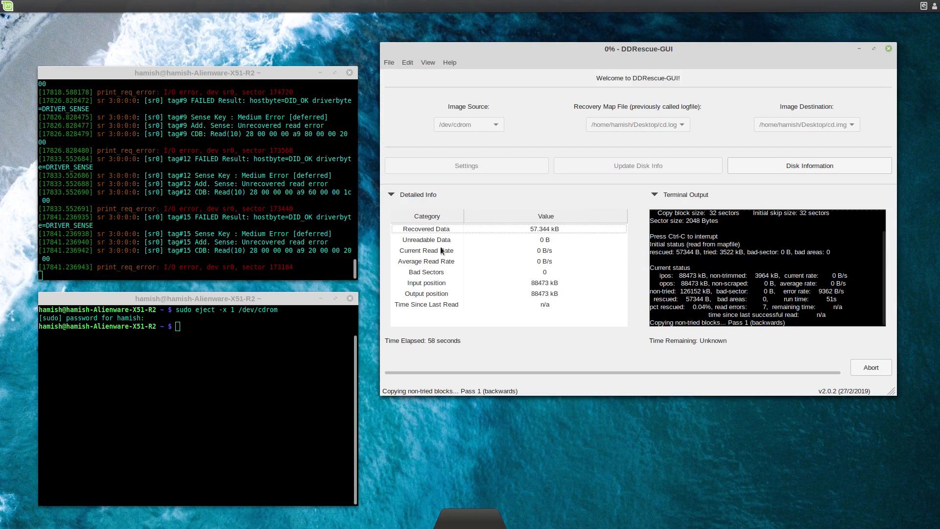
mouse_move(578, 236)
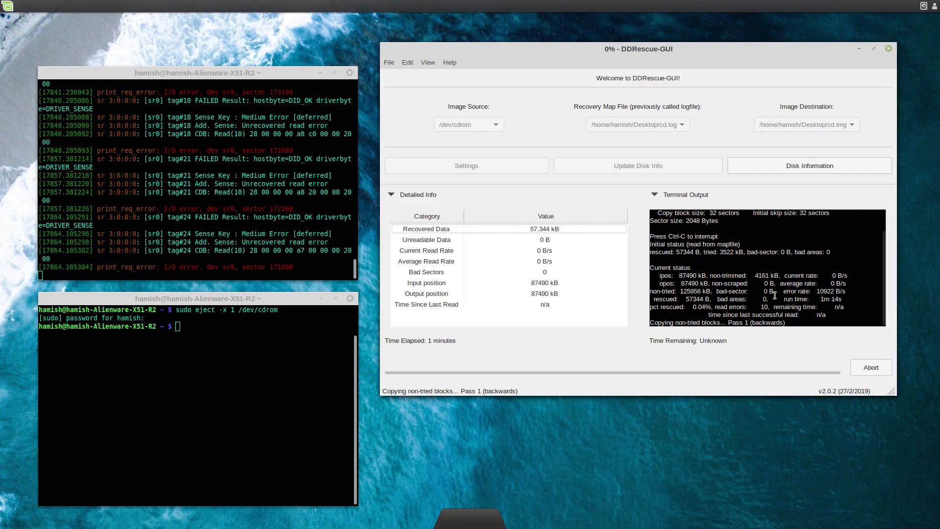
mouse_move(624, 349)
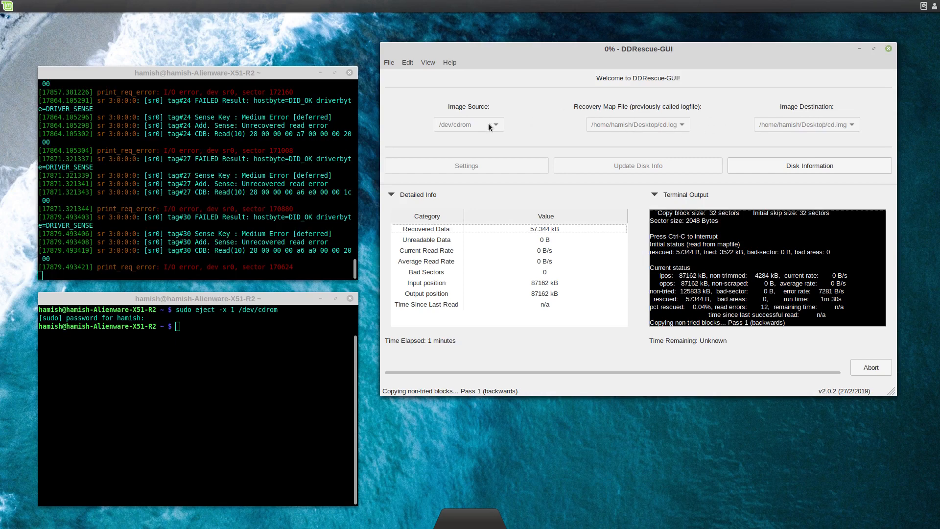
mouse_move(779, 125)
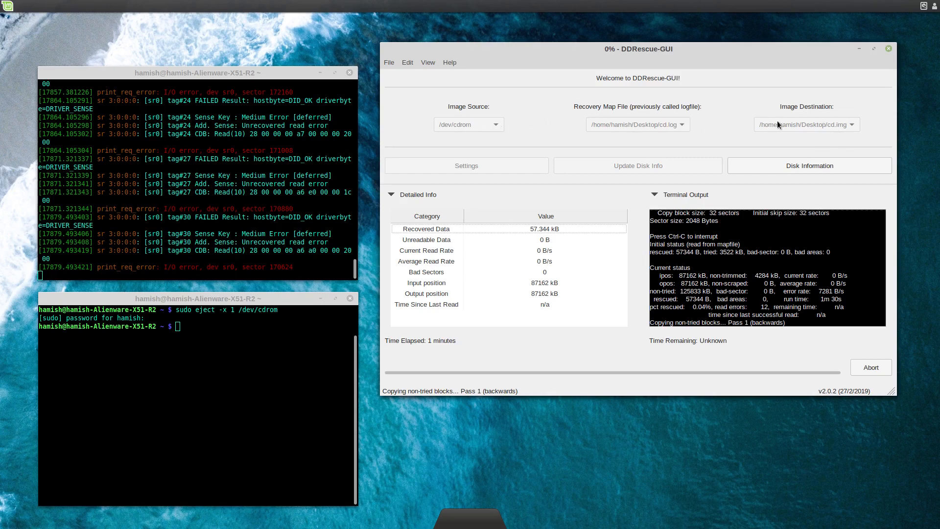